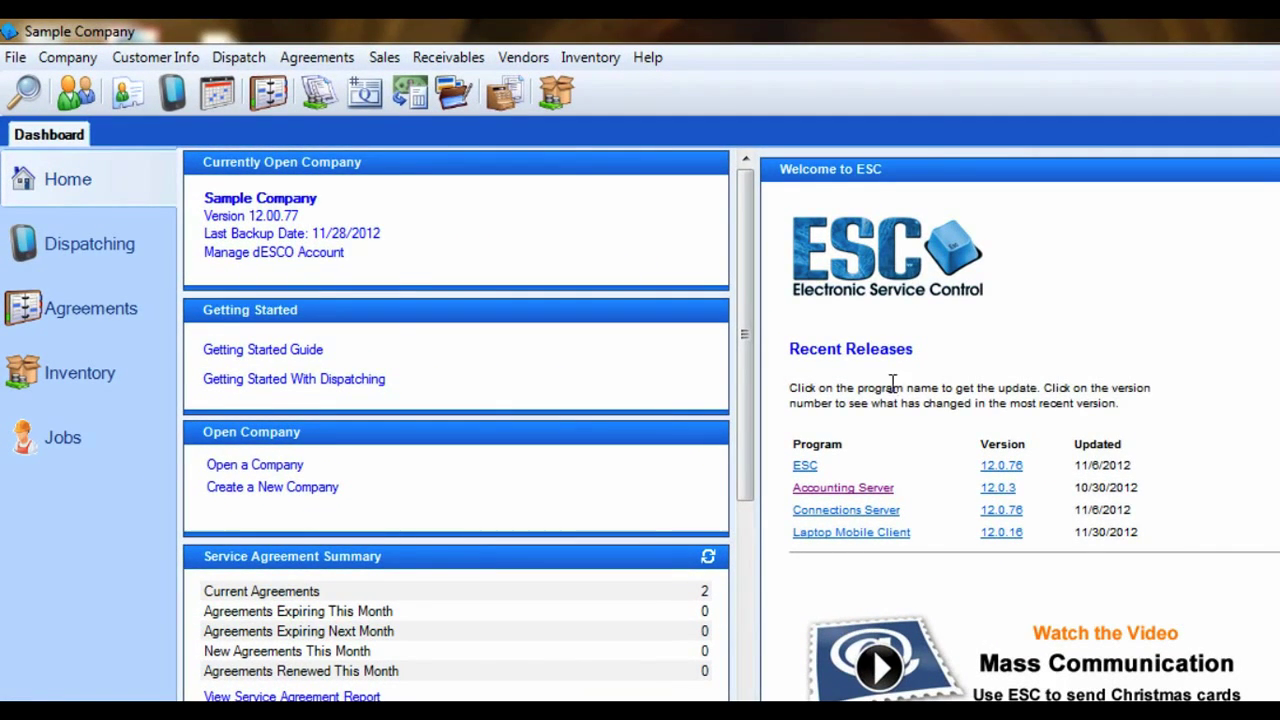
Step: Review the Customer Info manufacturer list to confirm TRANE is listed
click(155, 57)
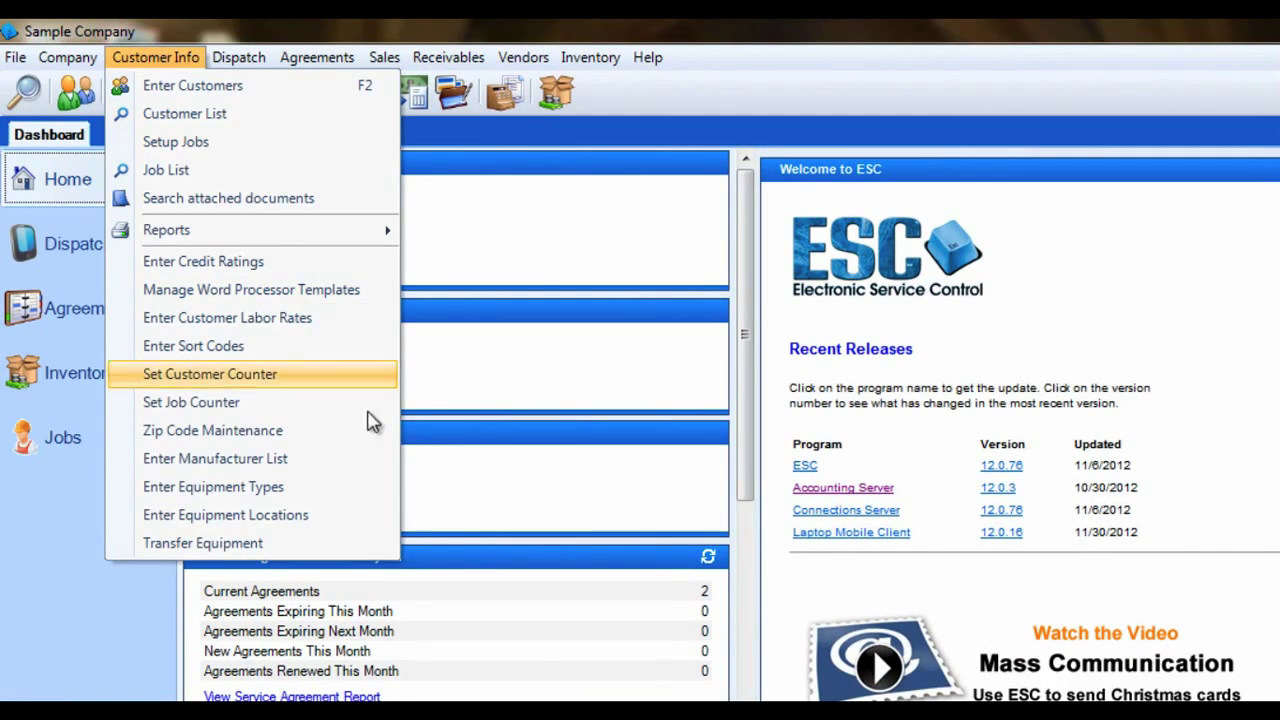
click(214, 458)
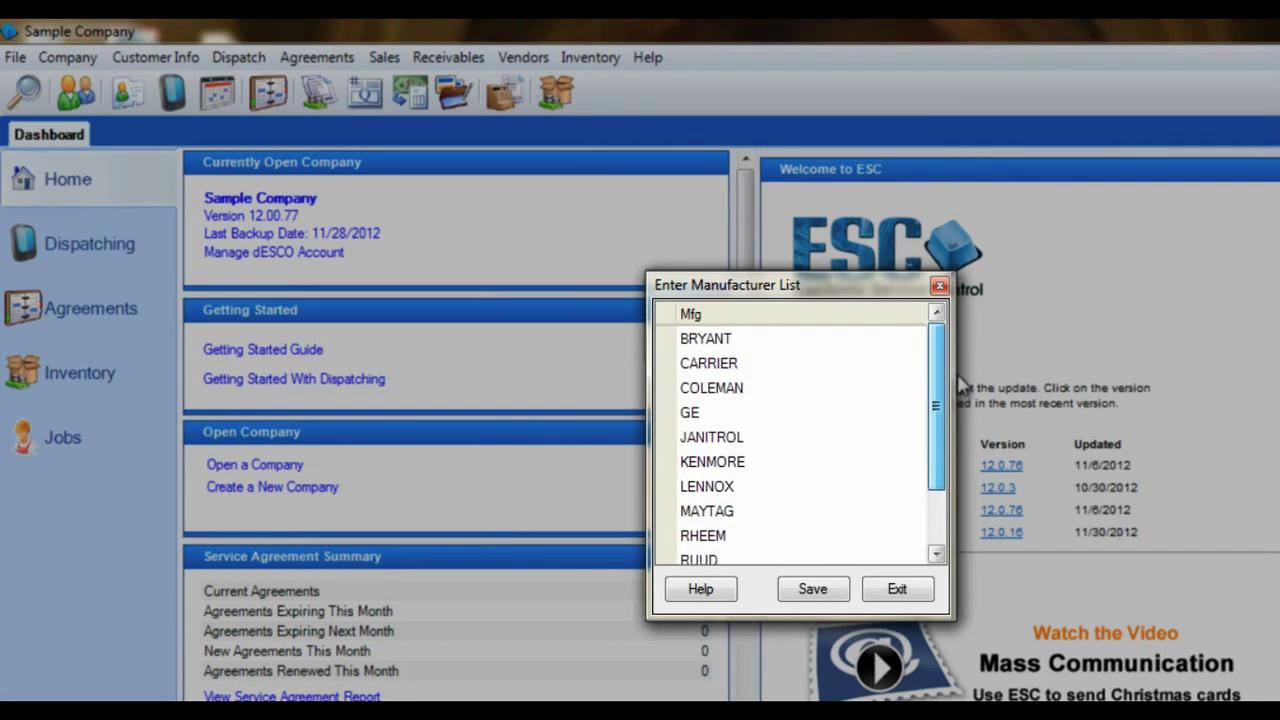
click(706, 429)
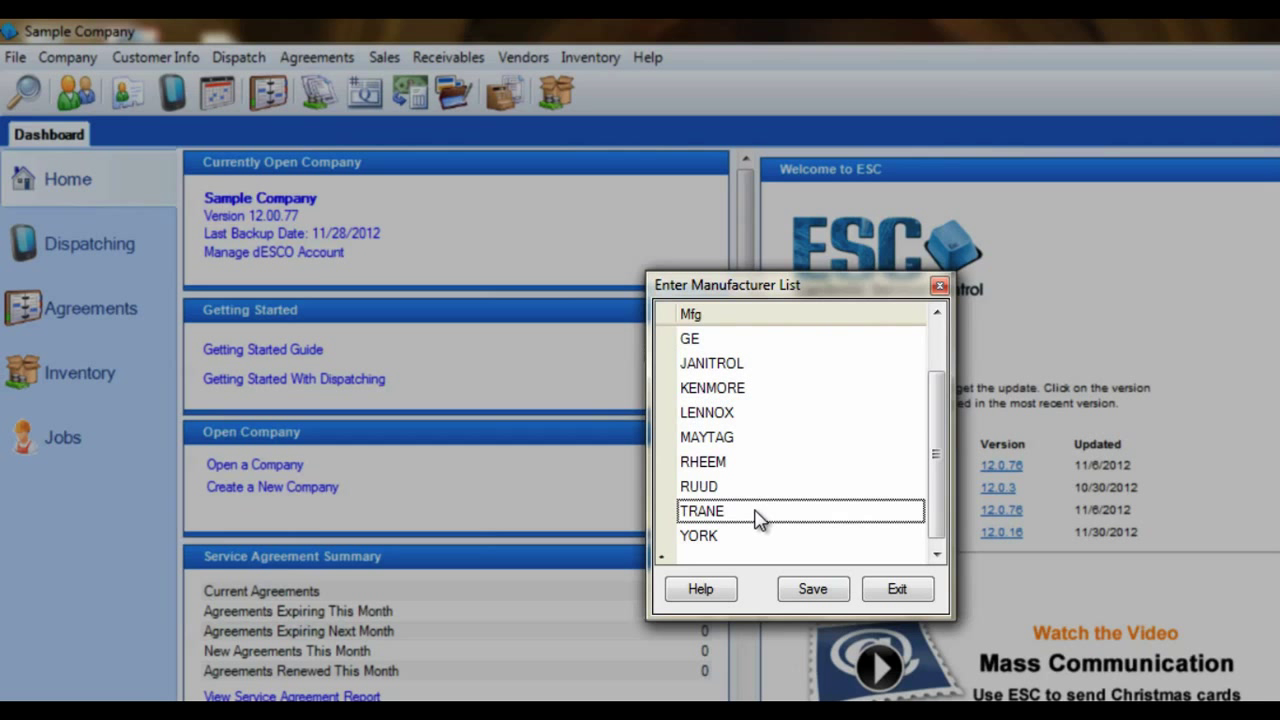
mouse_move(845, 390)
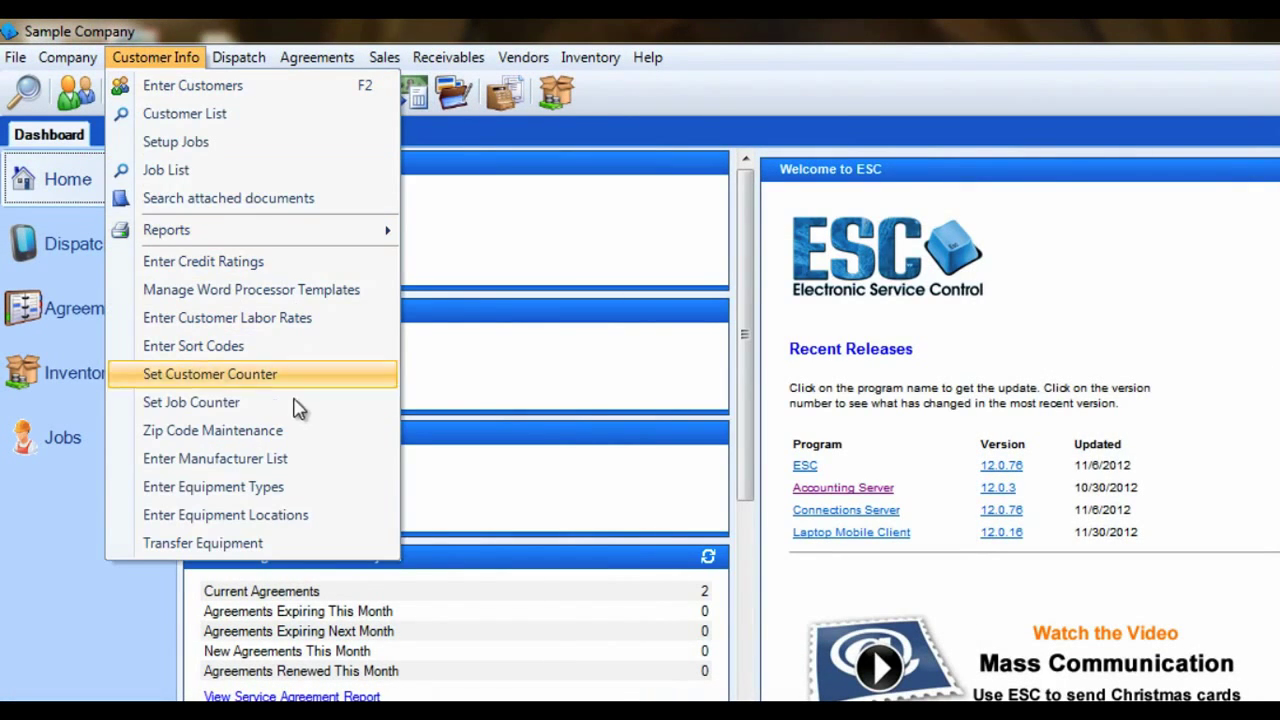
click(213, 486)
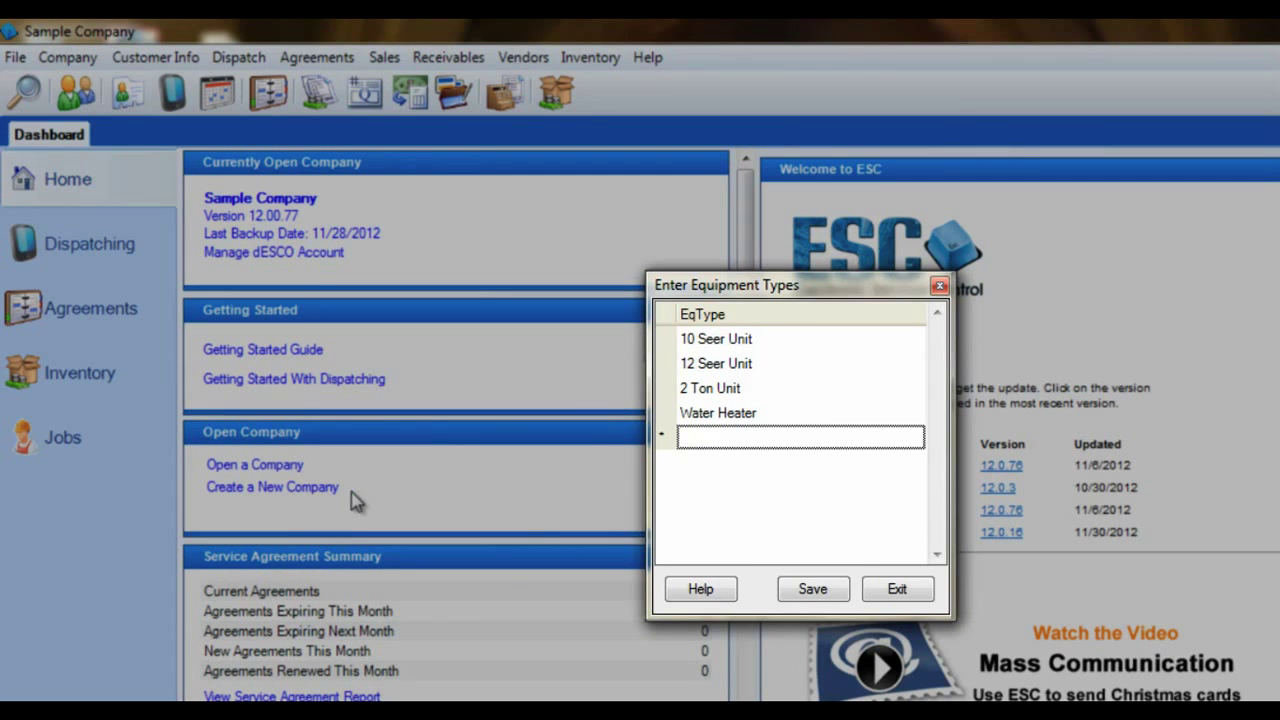
mouse_move(658, 443)
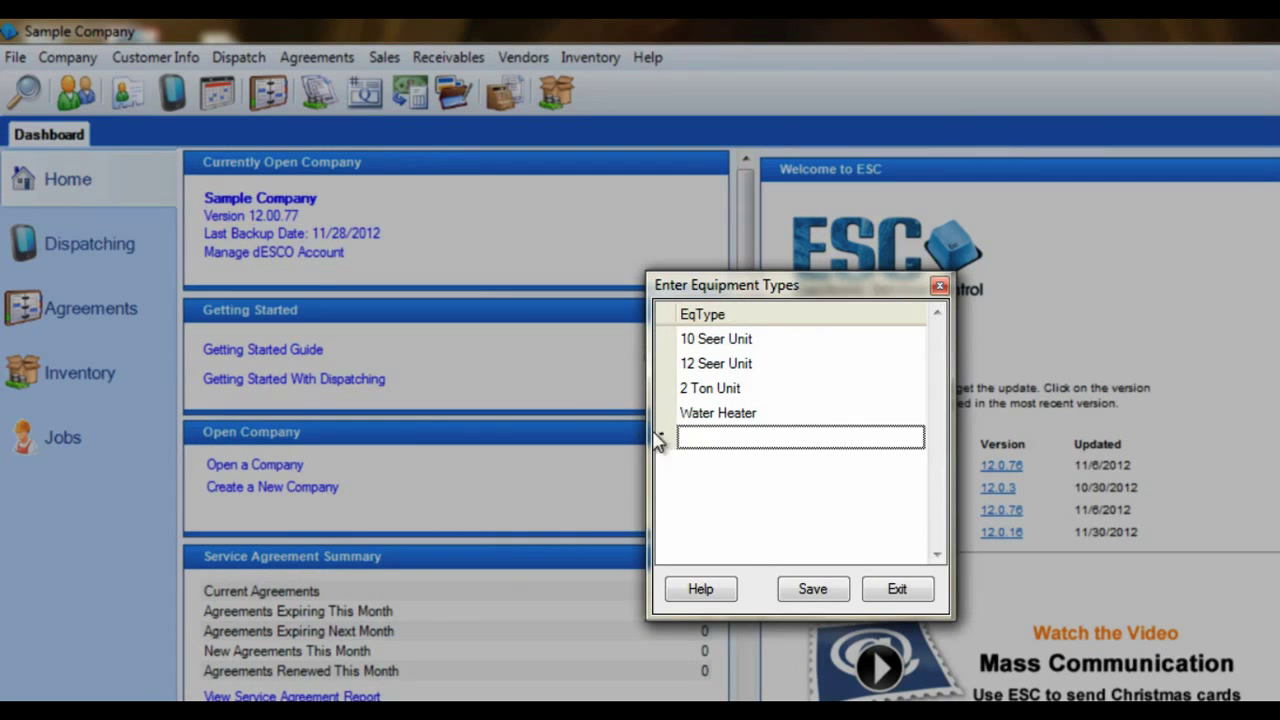
mouse_move(797, 470)
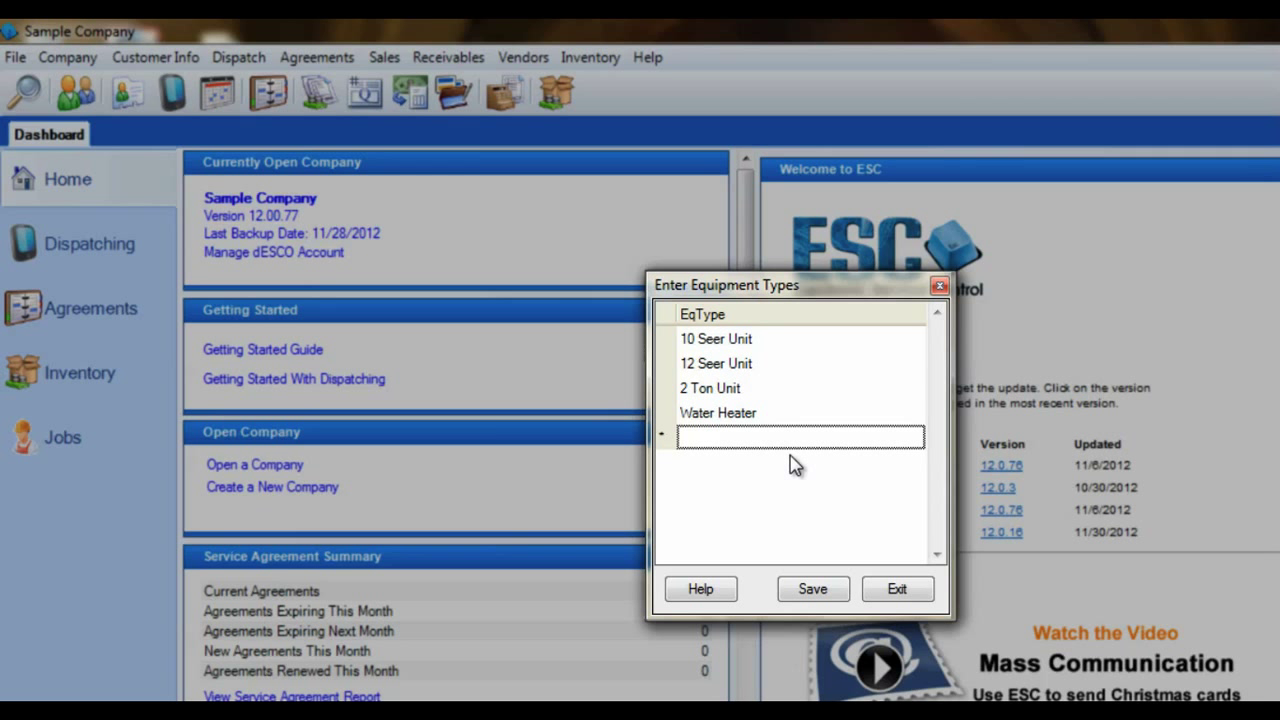
mouse_move(783, 463)
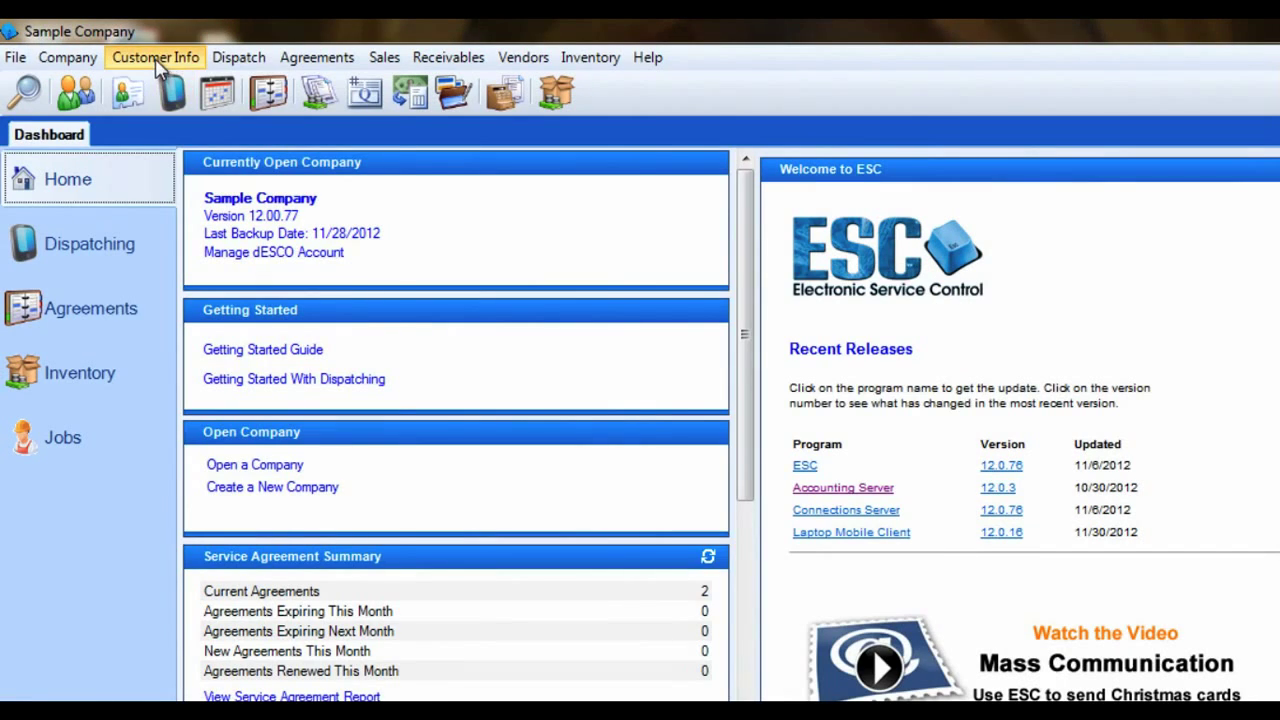
Step: Review the equipment locations list (Attic, Backyard, Ceiling, Front Desk) from Customer Info
click(155, 57)
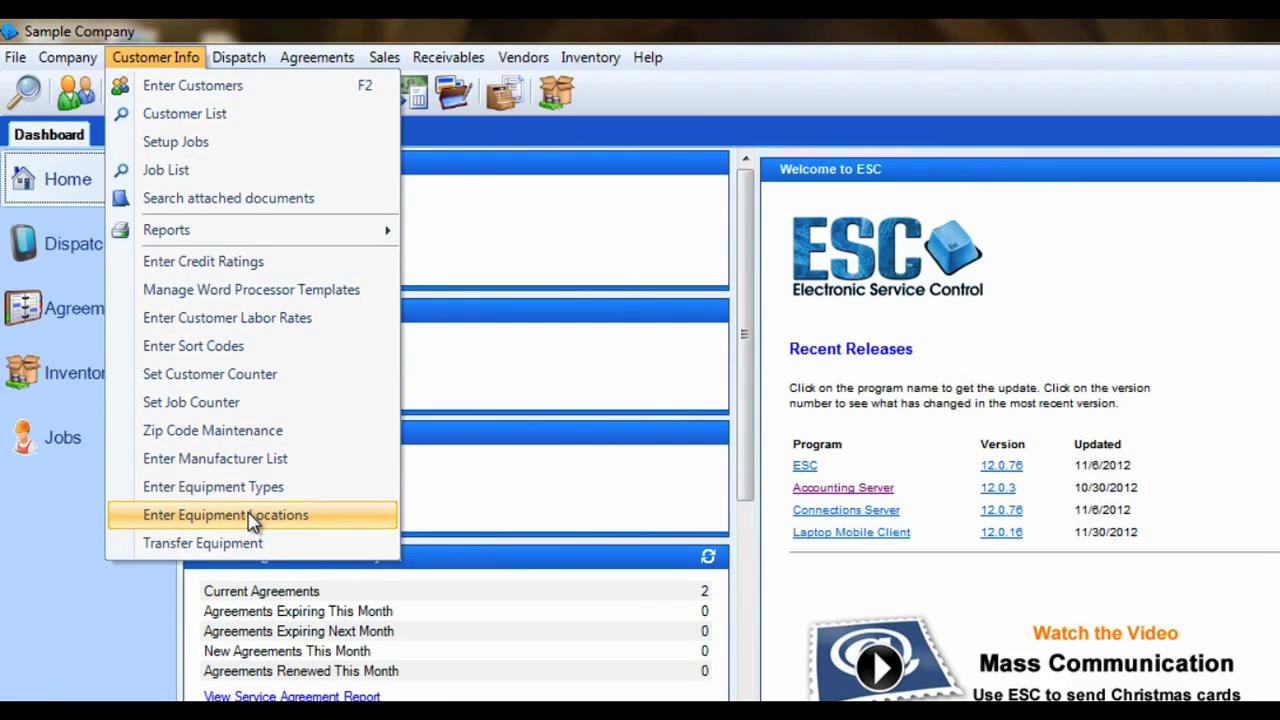
click(226, 514)
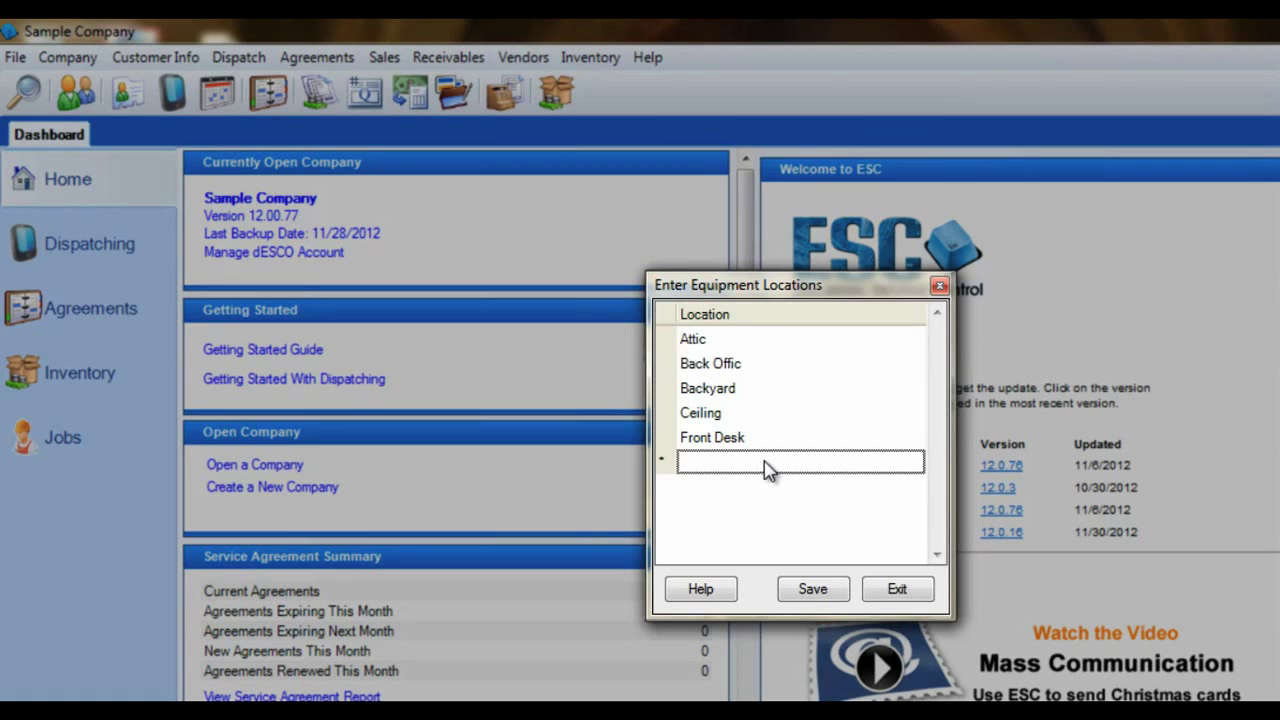
click(707, 388)
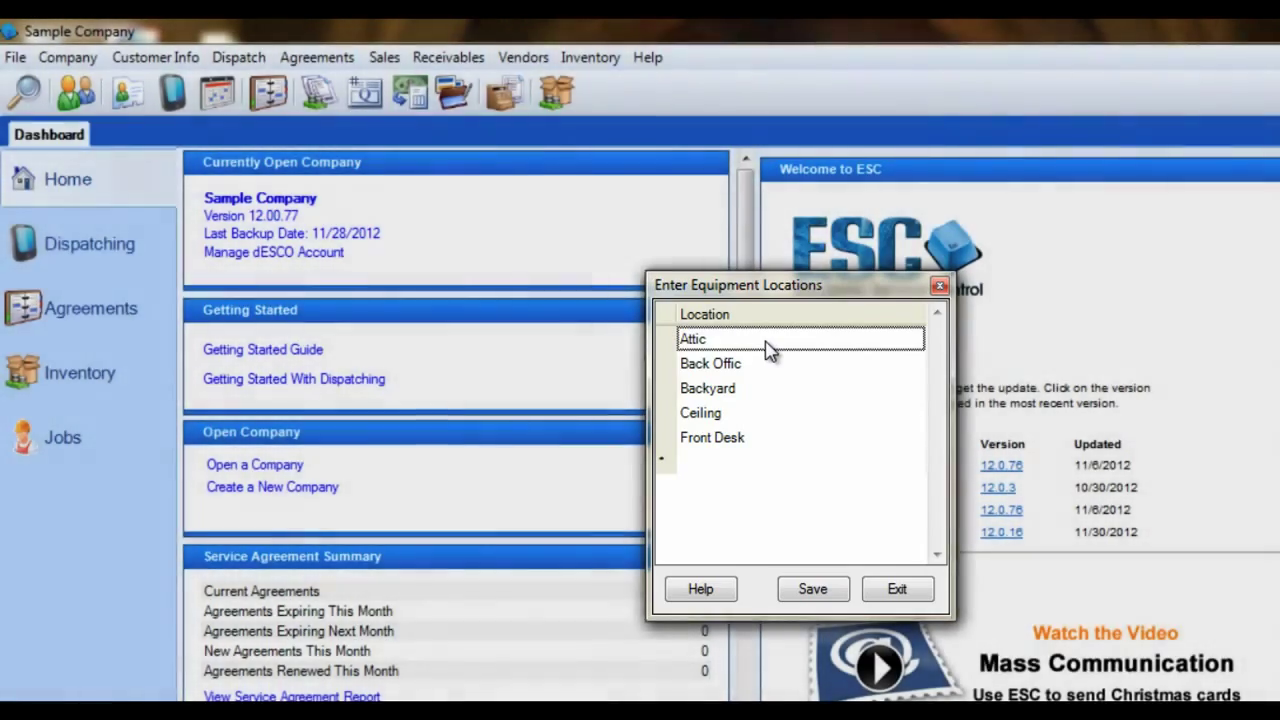
click(155, 57)
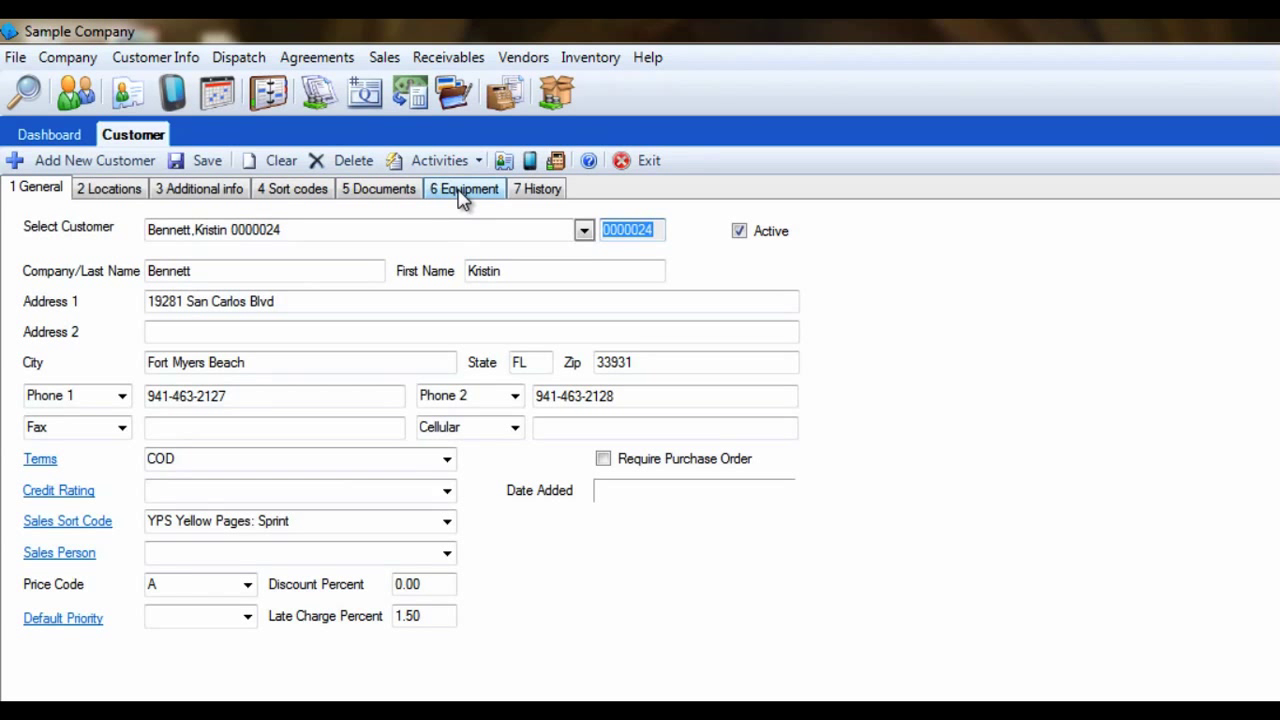
click(464, 188)
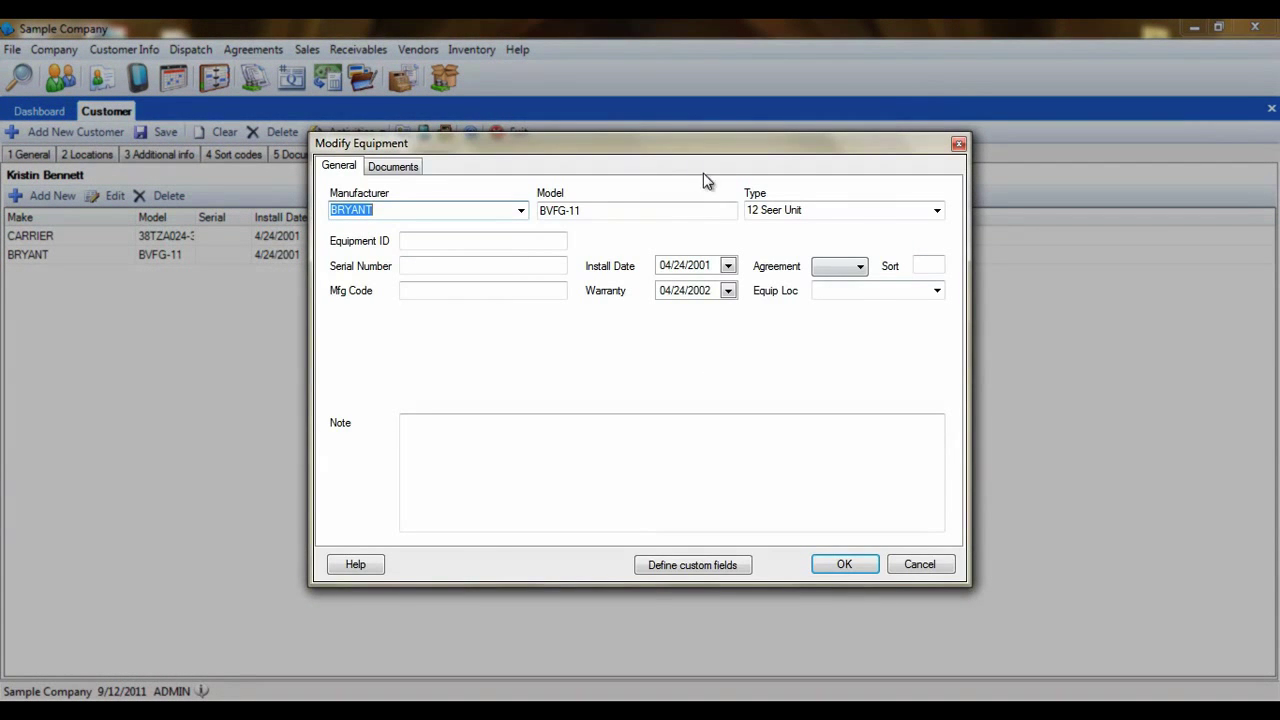
mouse_move(879, 322)
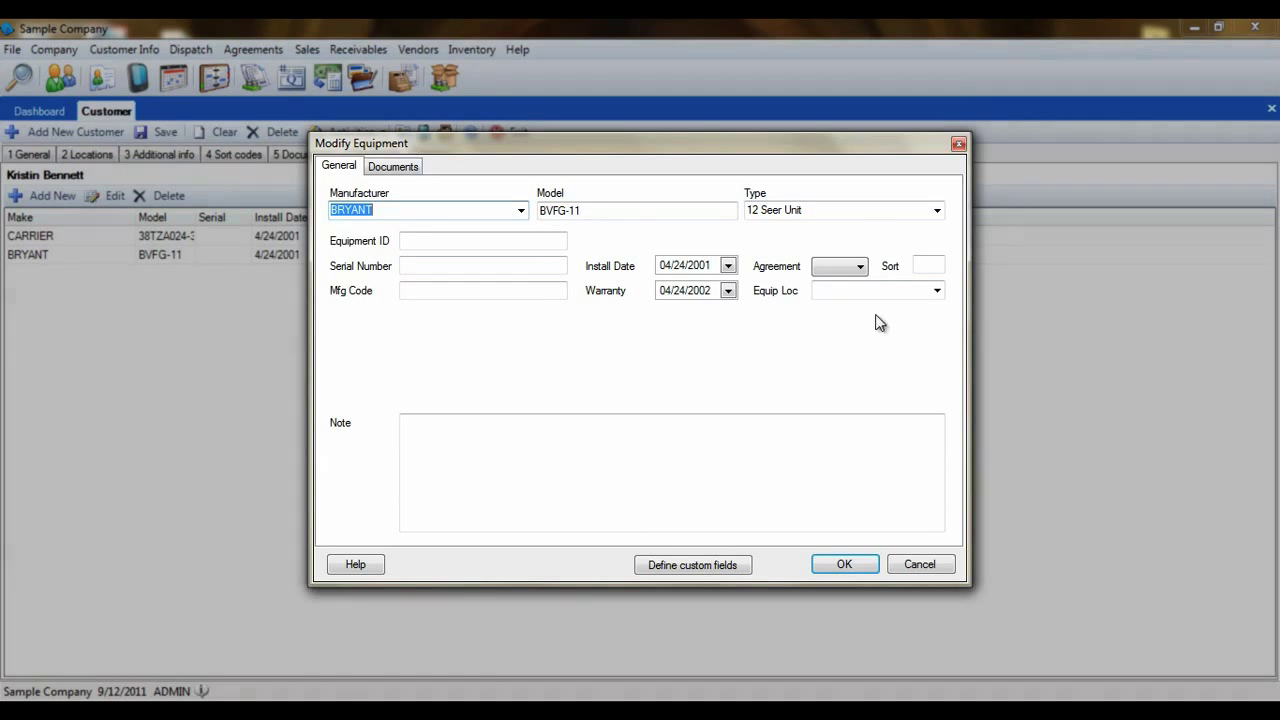
click(843, 564)
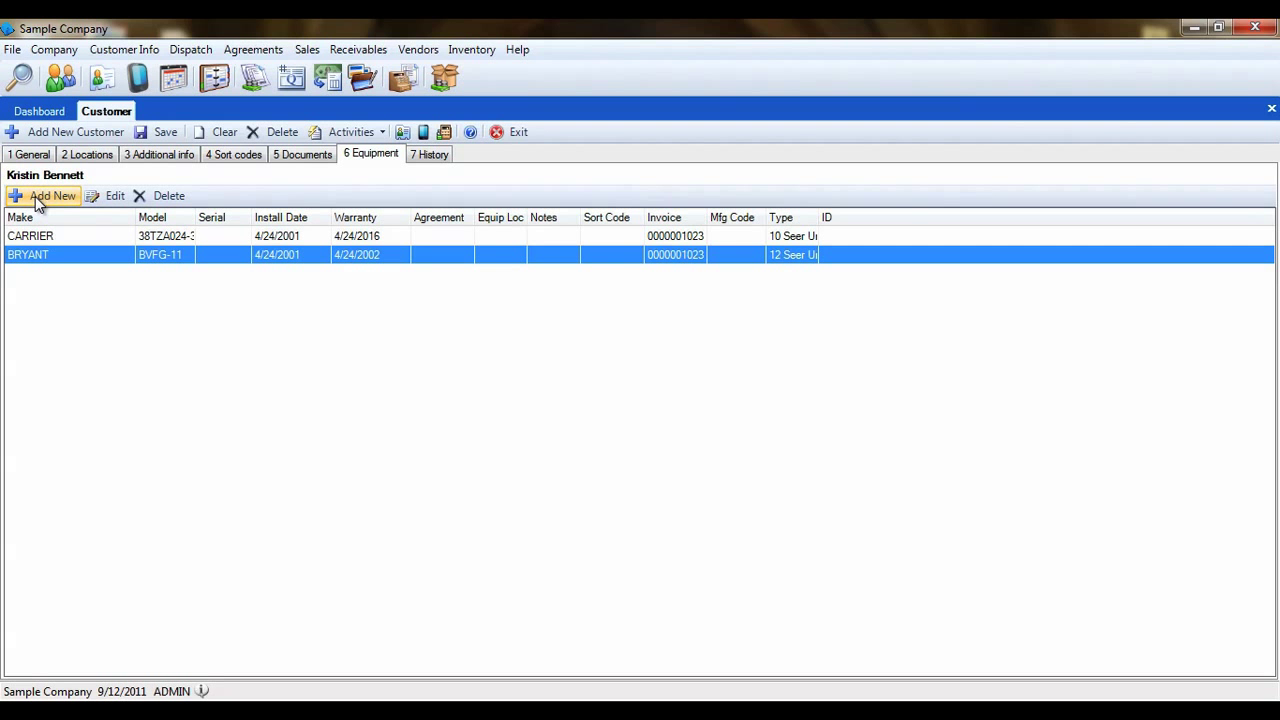
Step: Add a TRANE T9819A record with serial A7855697, install 12/12/2012, warranty 12/12/2013
click(52, 195)
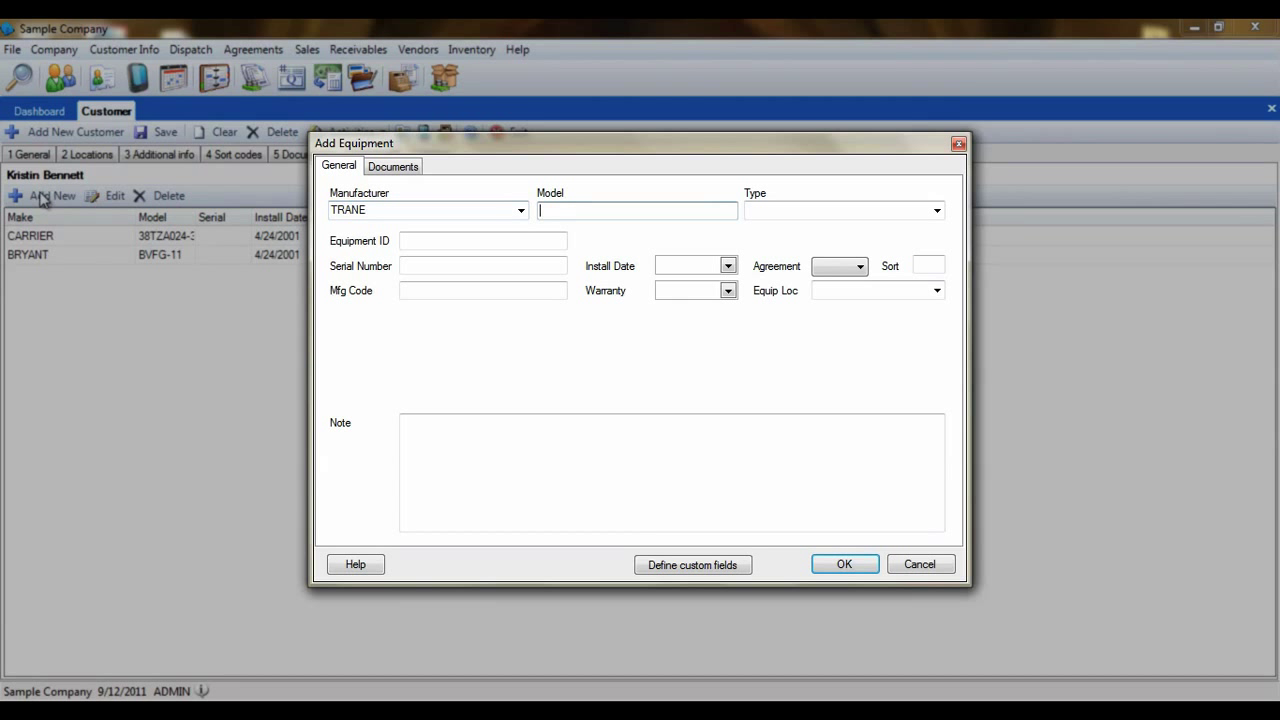
text(T9819)
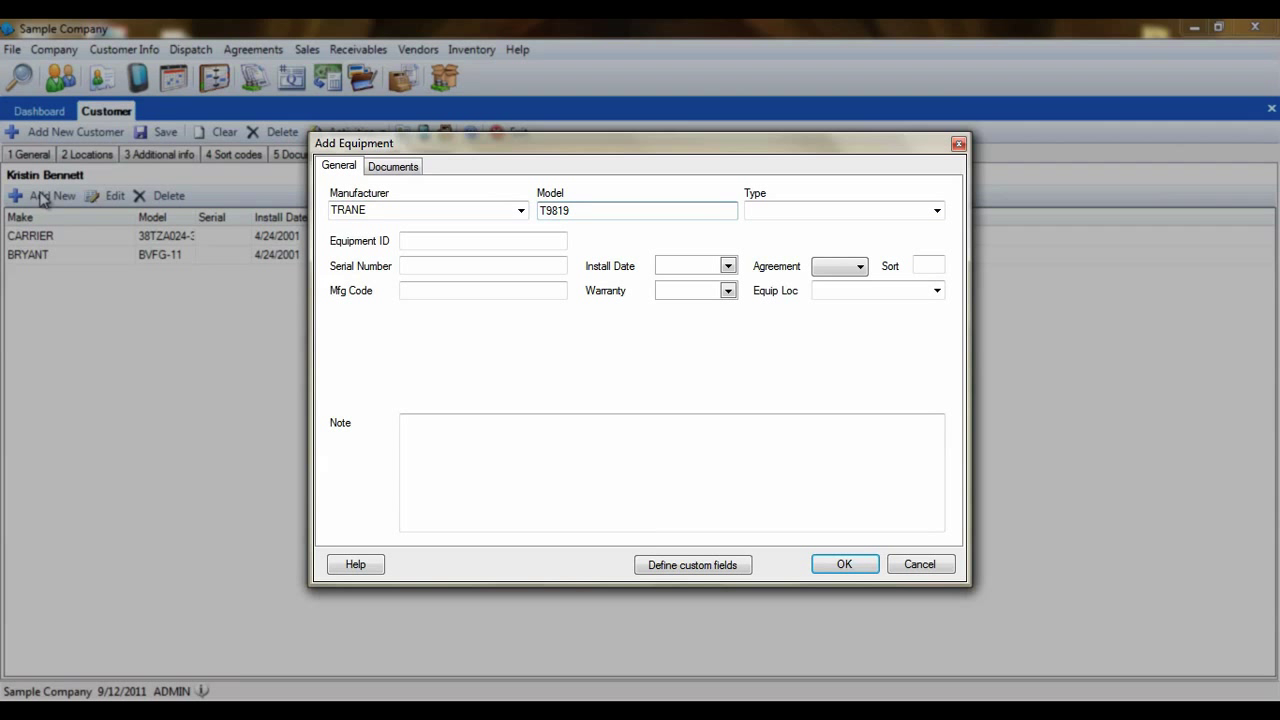
text(A)
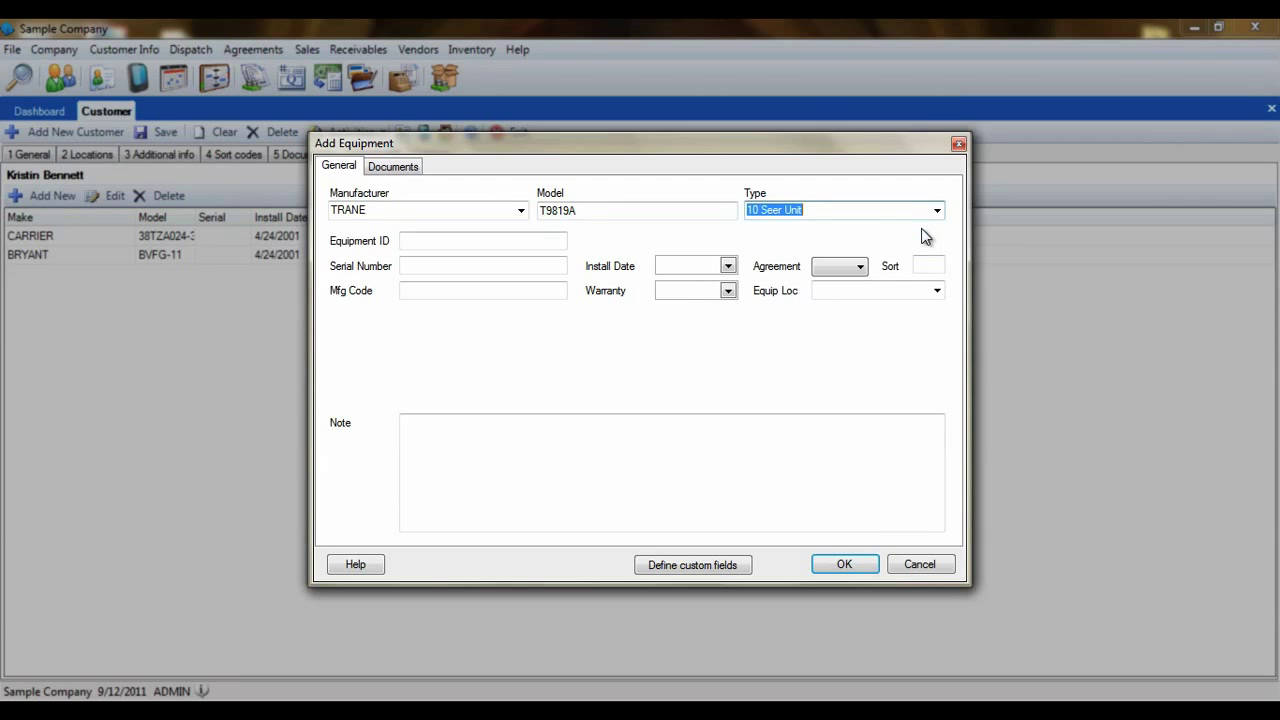
click(483, 241)
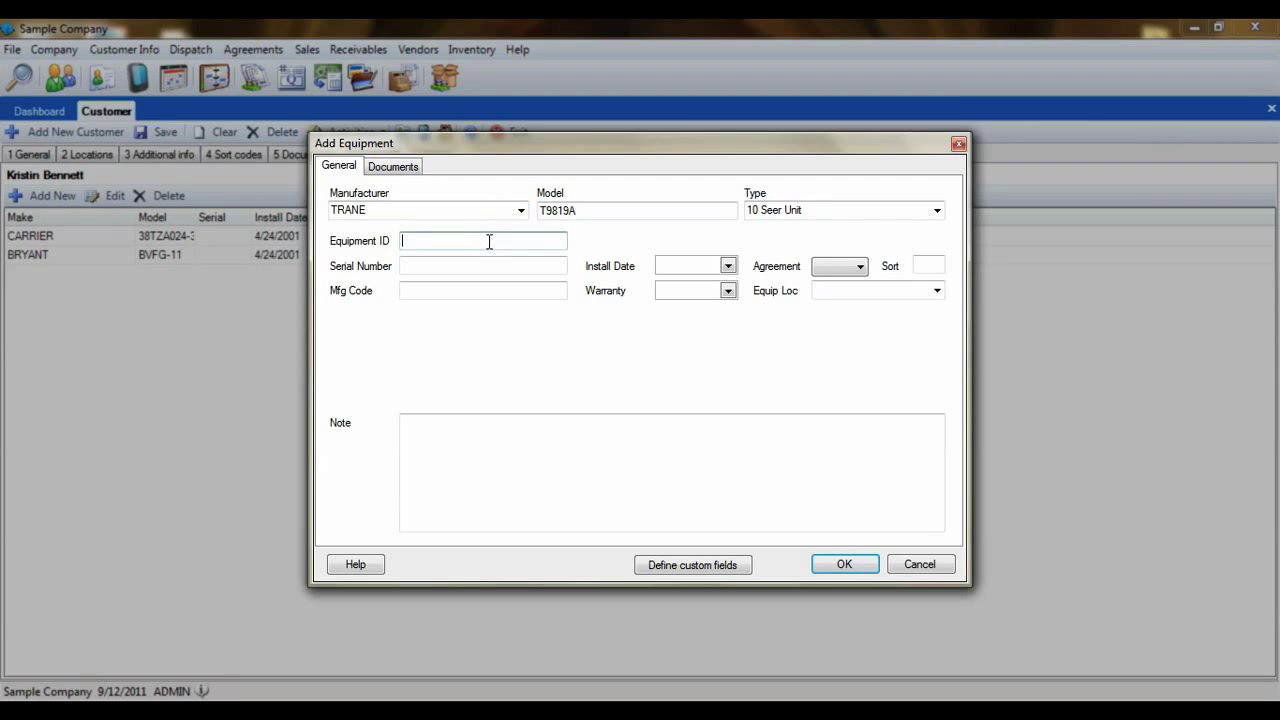
click(483, 265)
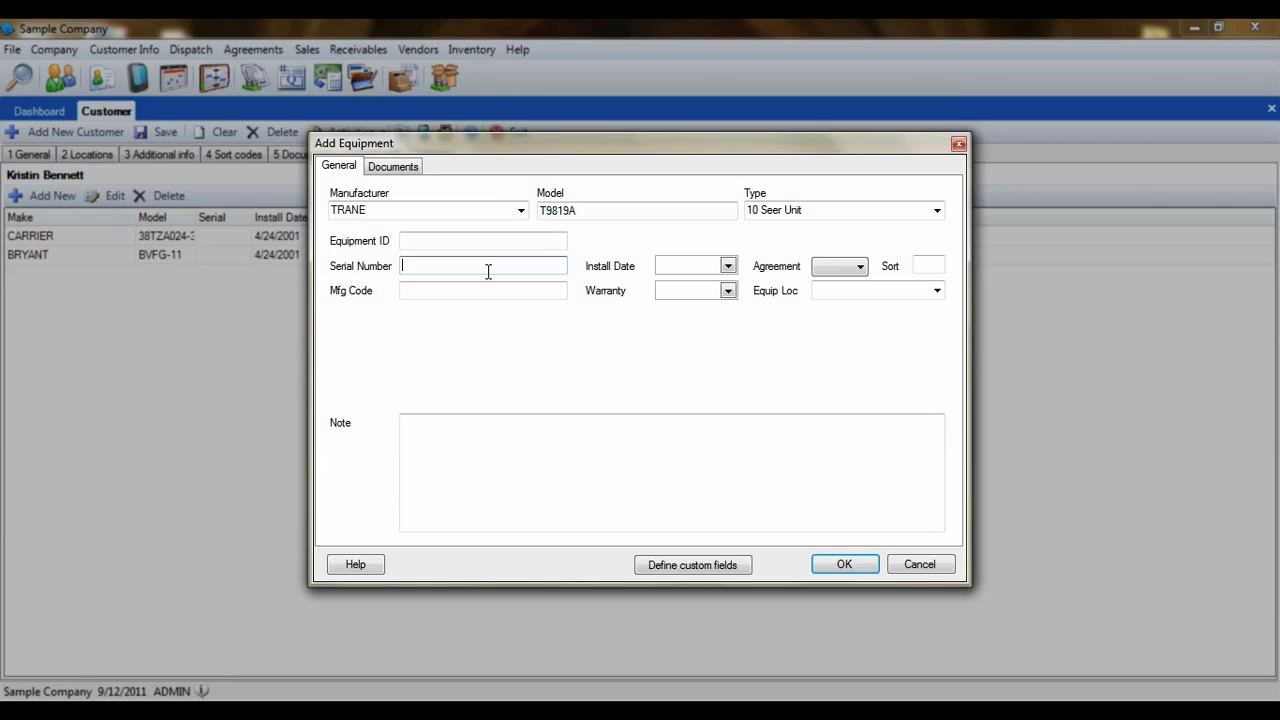
text(A7855697)
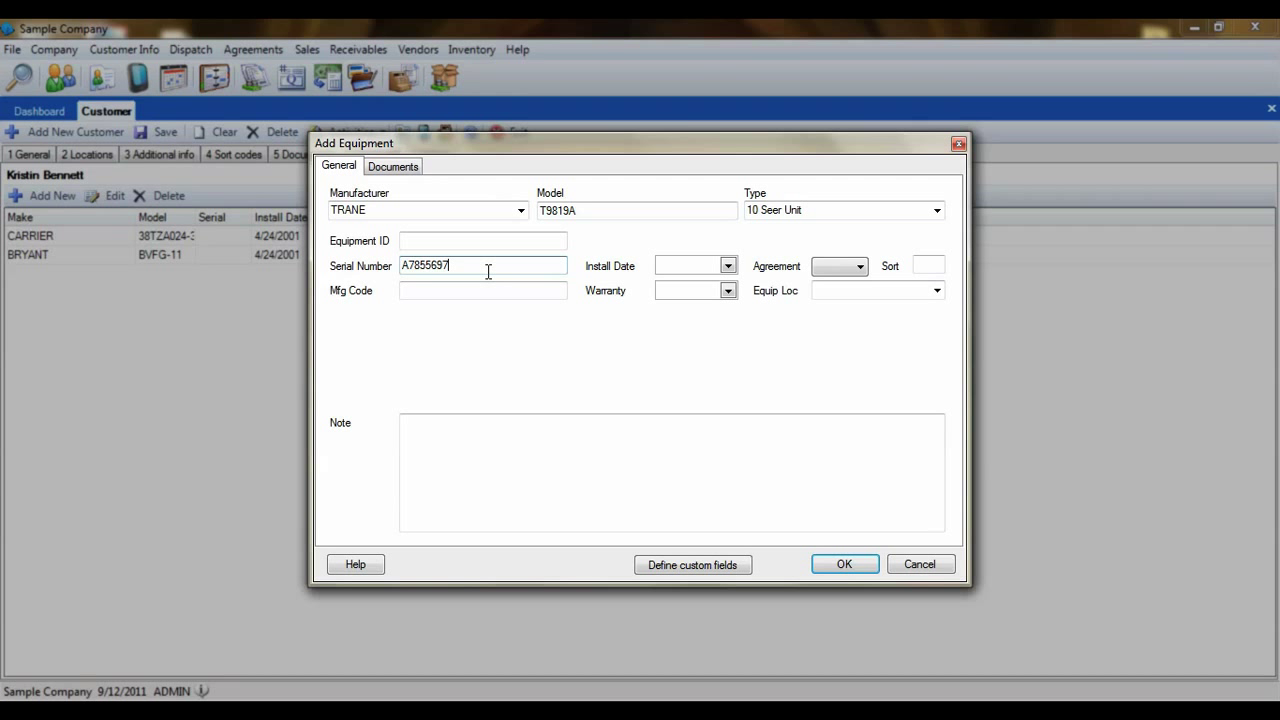
click(483, 241)
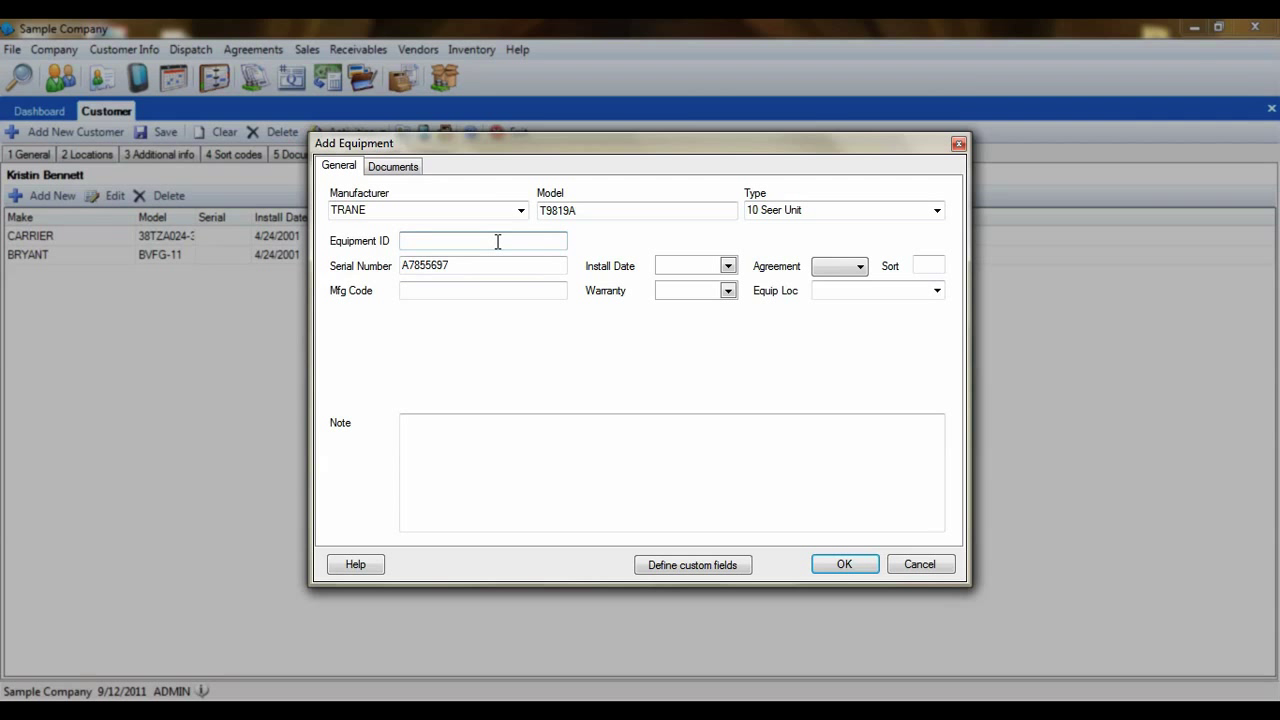
click(482, 290)
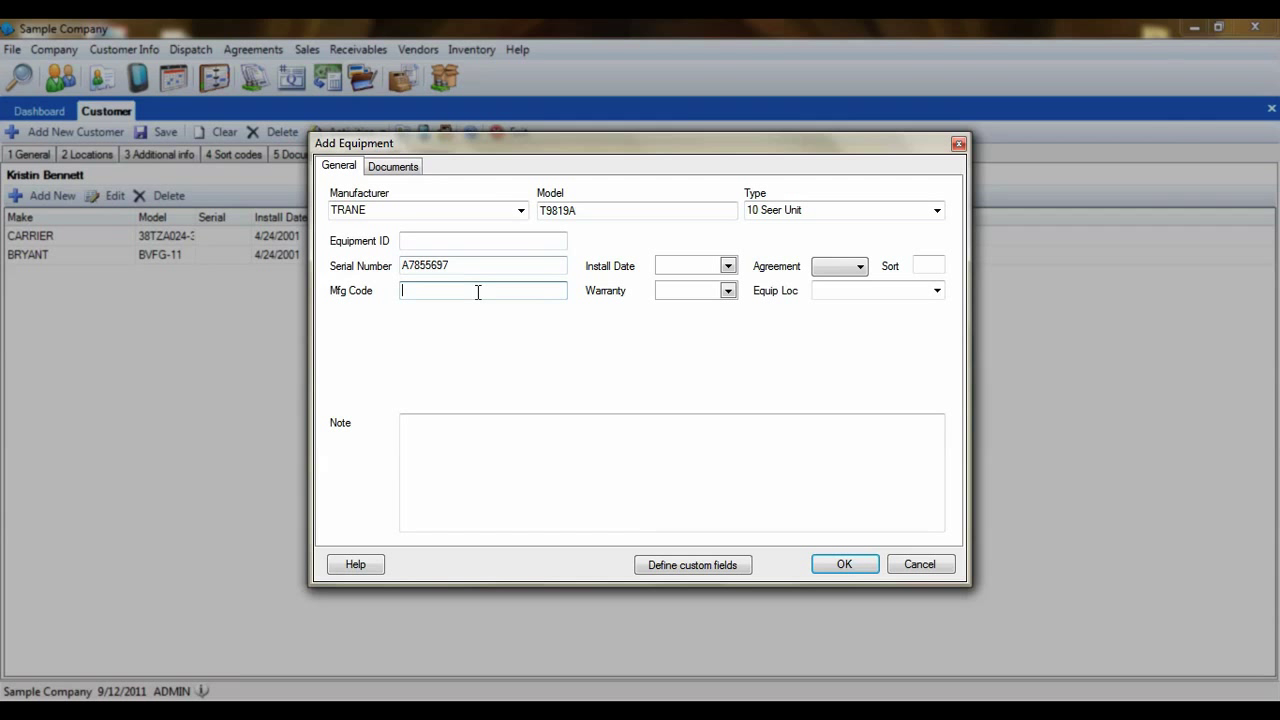
click(685, 265)
text(12/12/2012)
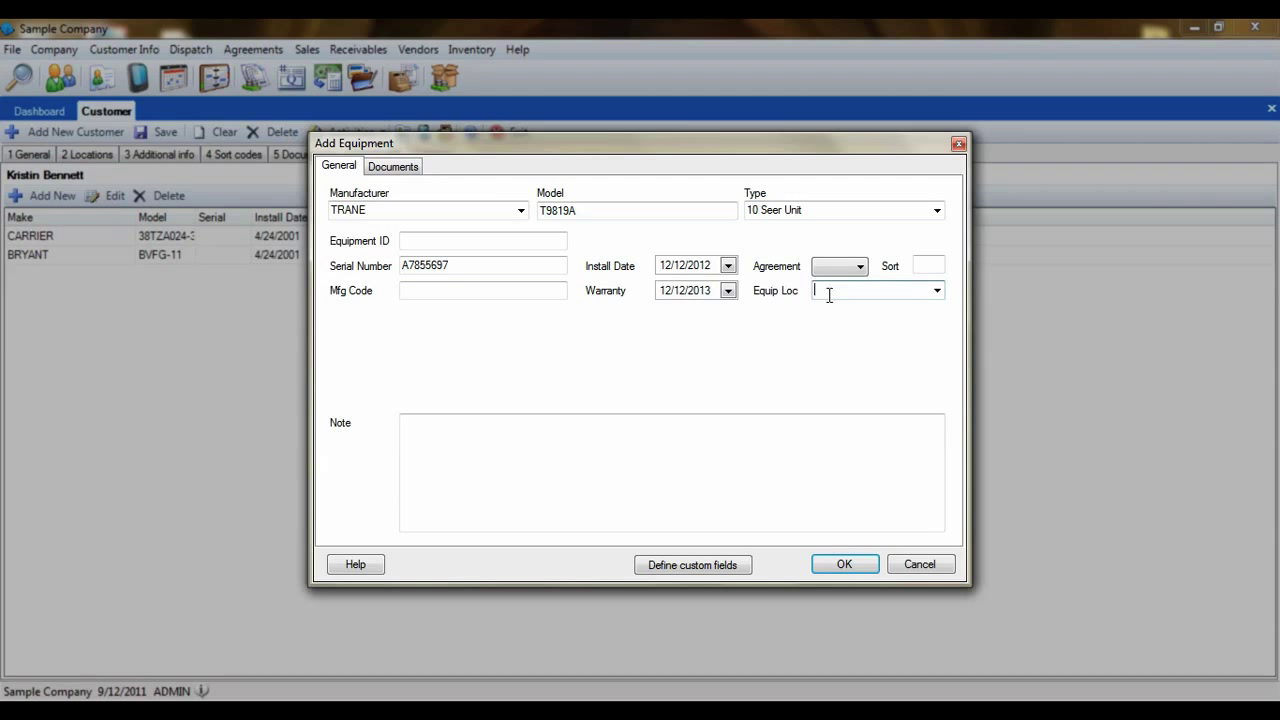
Step: Assign agreement 00001, Attic location and sort value 10 to the TRANE unit
click(935, 290)
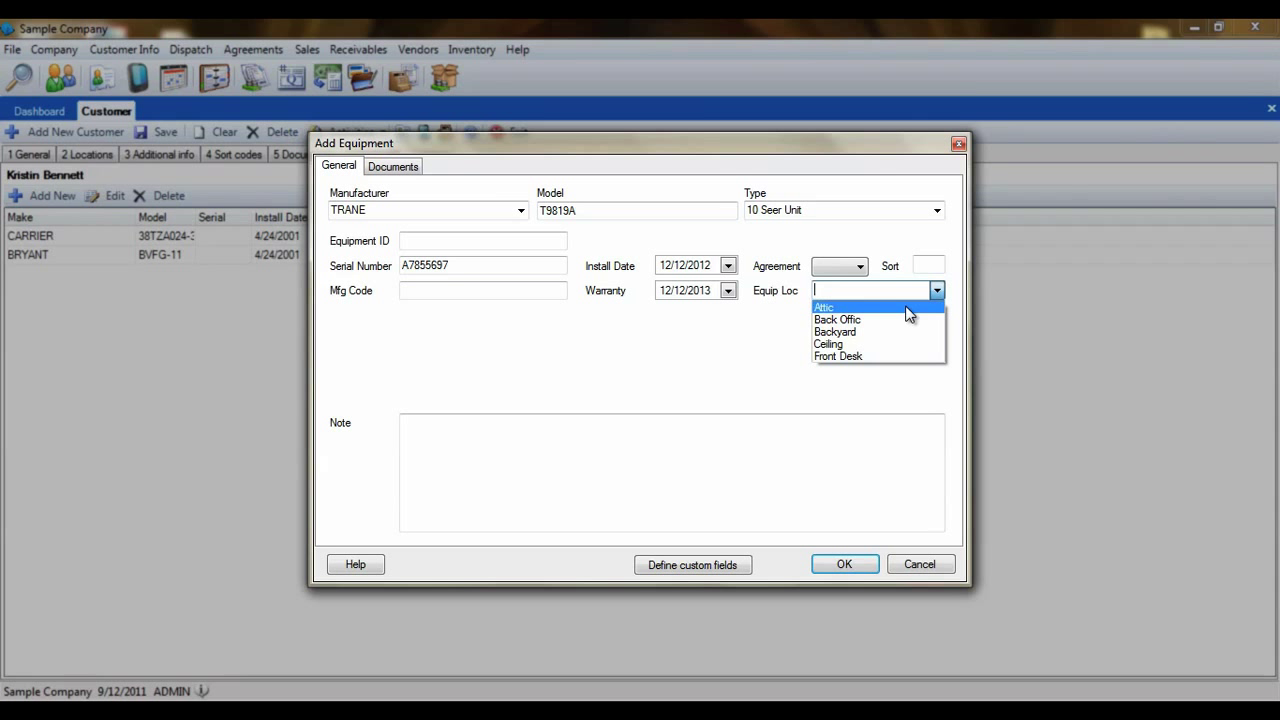
click(859, 266)
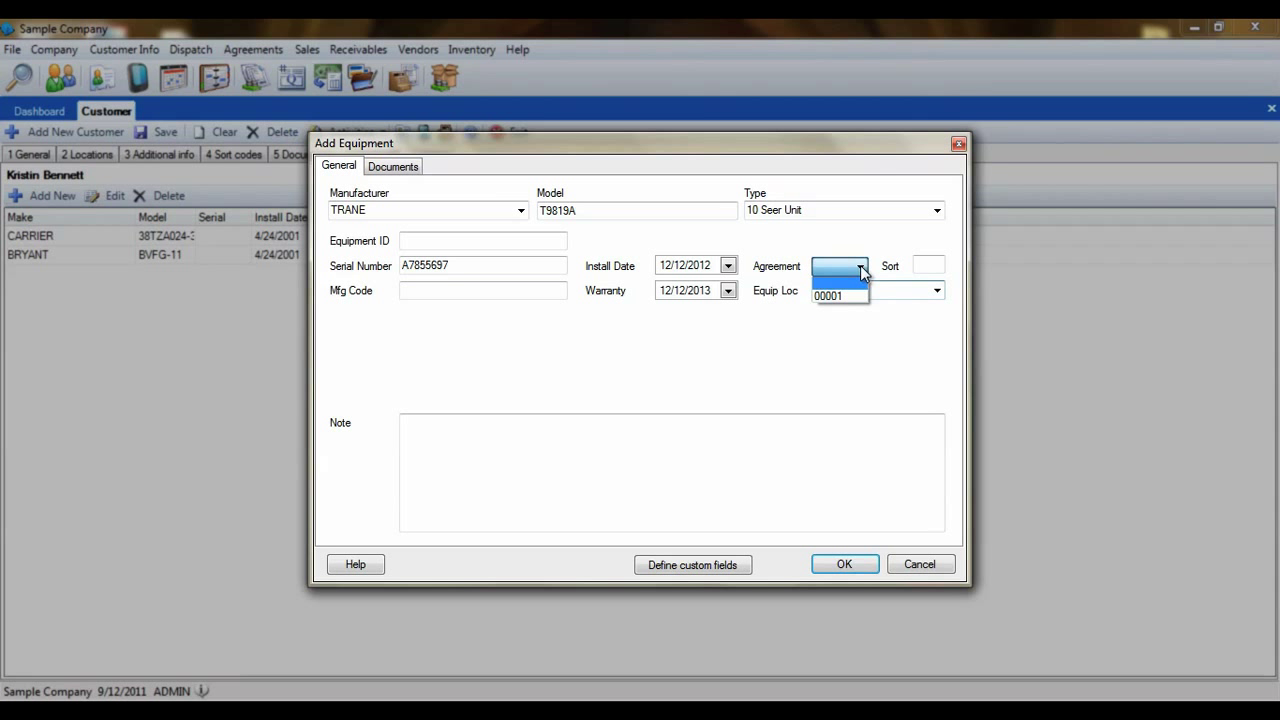
click(827, 295)
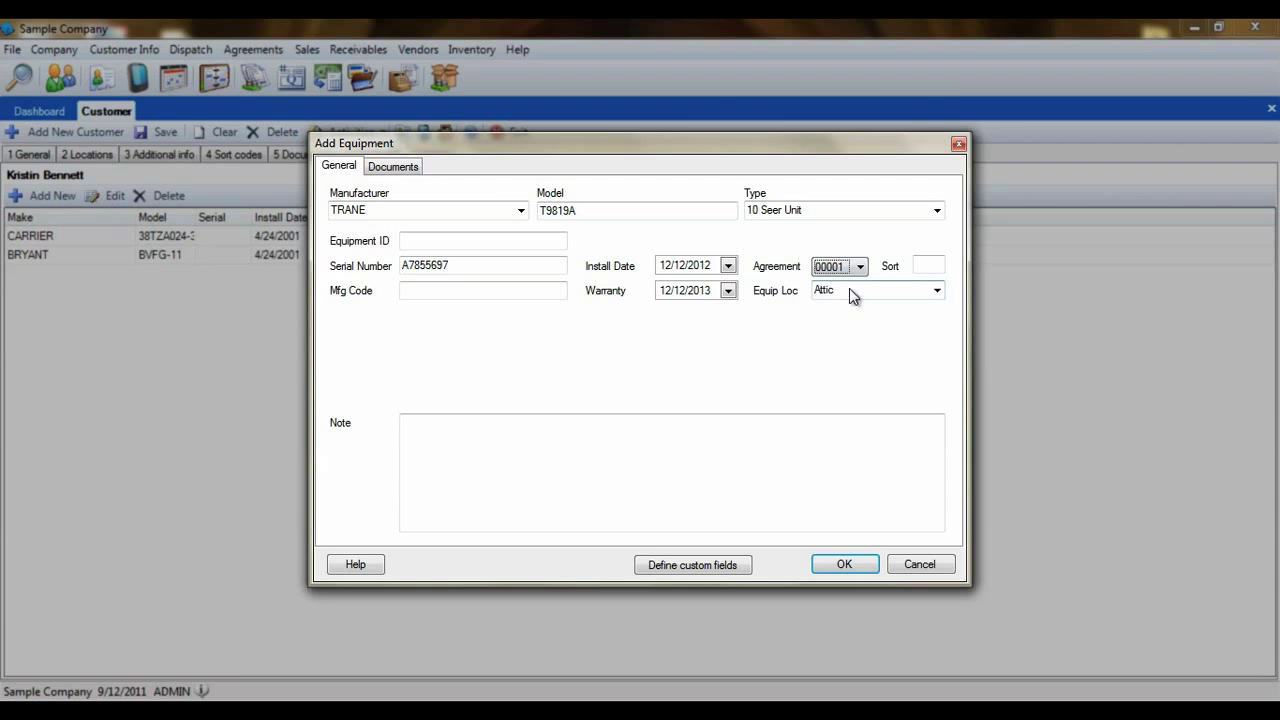
click(926, 265)
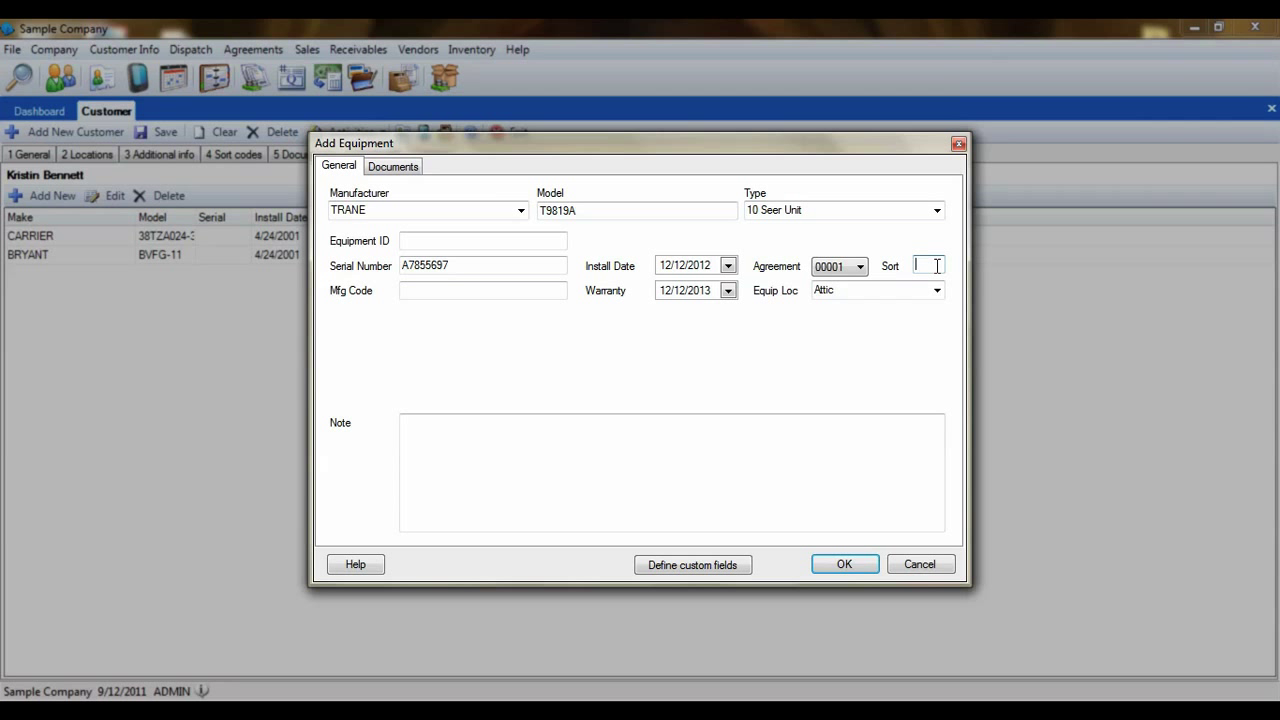
text(10)
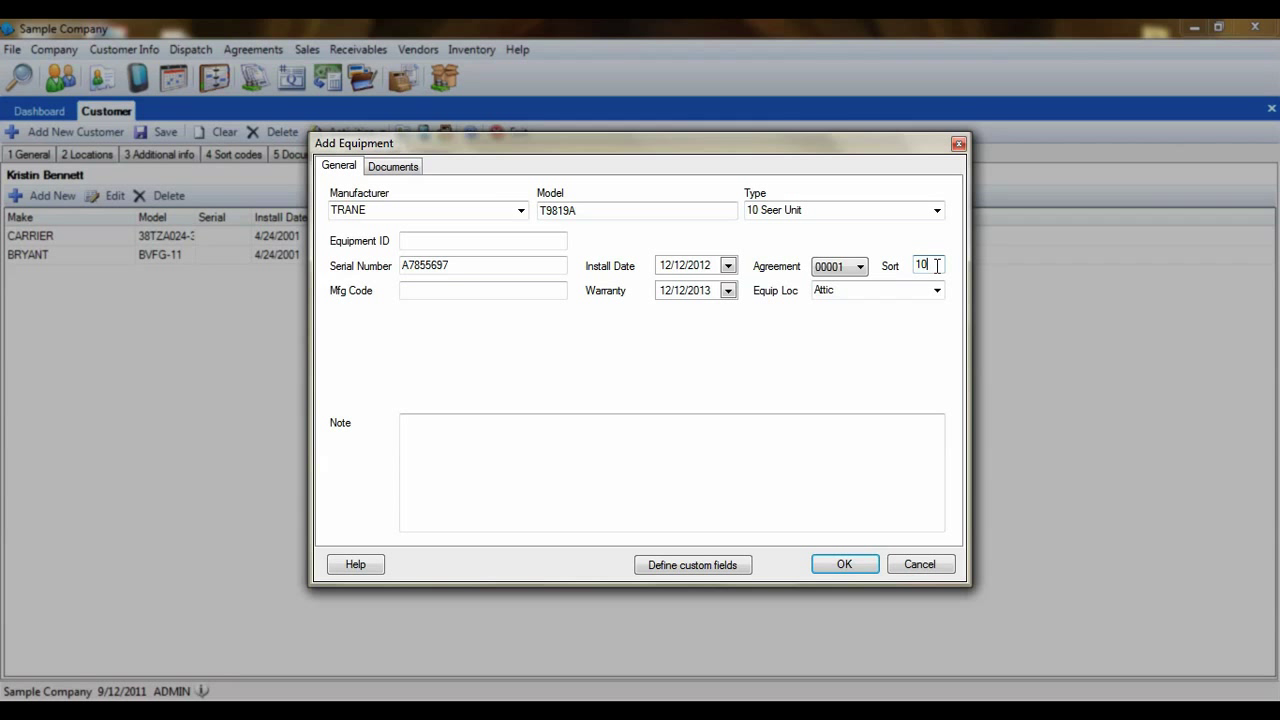
click(672, 471)
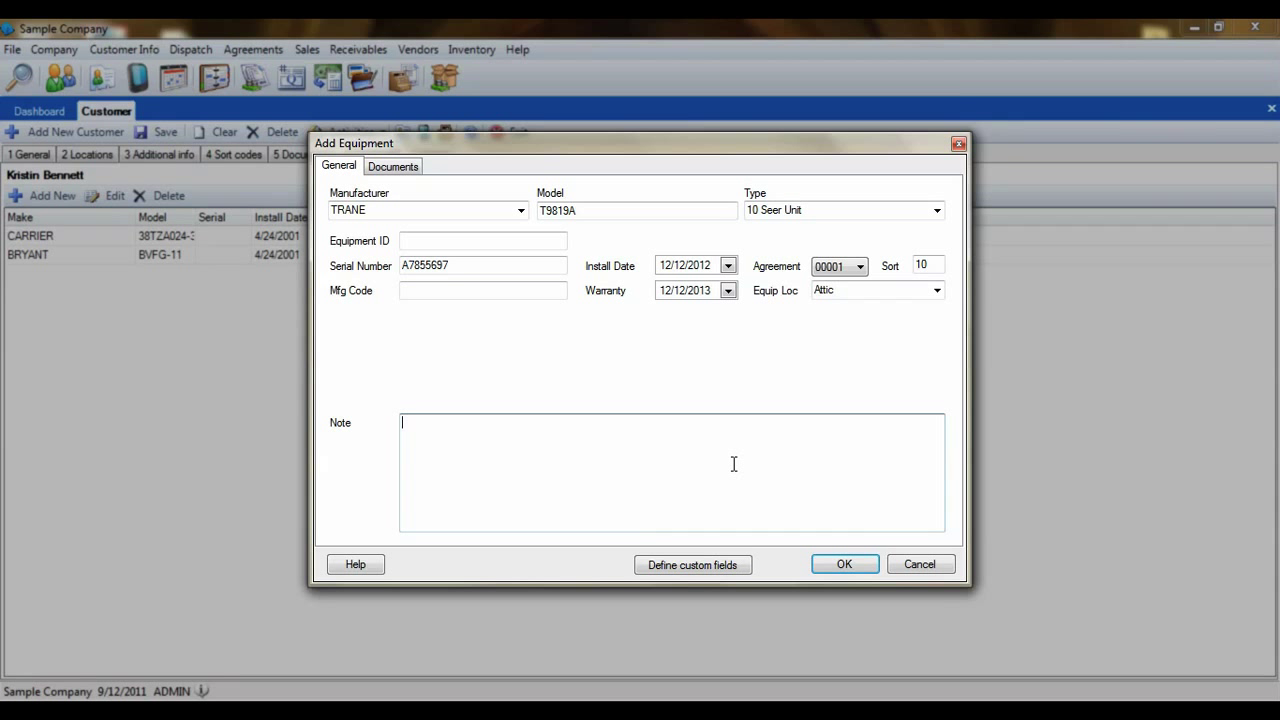
mouse_move(727, 463)
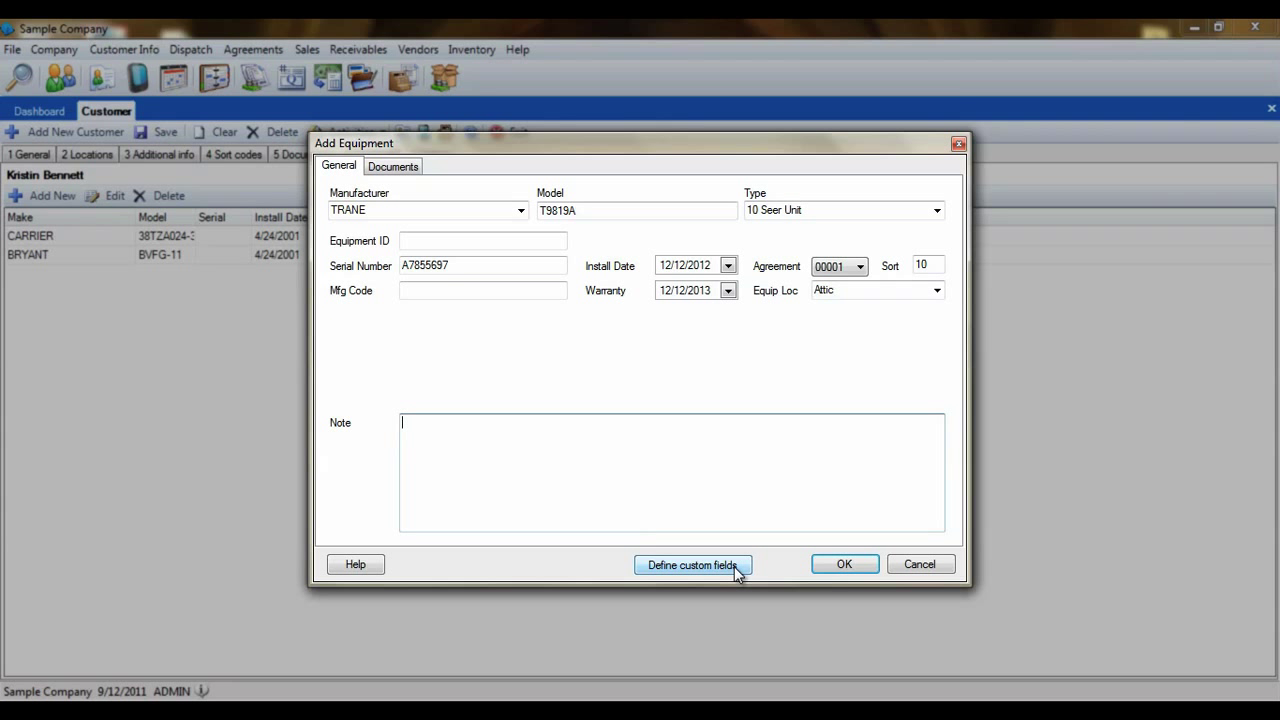
click(691, 565)
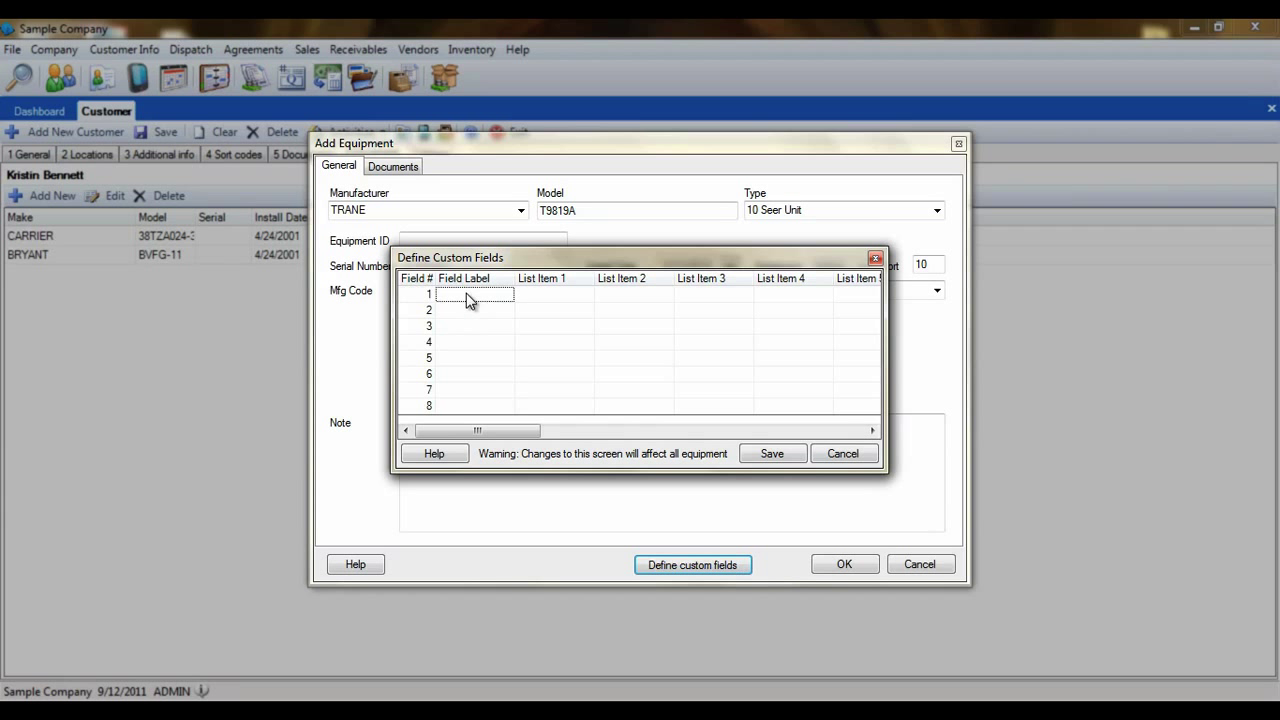
Step: Define FREON (options R22, R32) and Filter Type custom fields and save
text(FREON)
click(475, 310)
text(Filter Type)
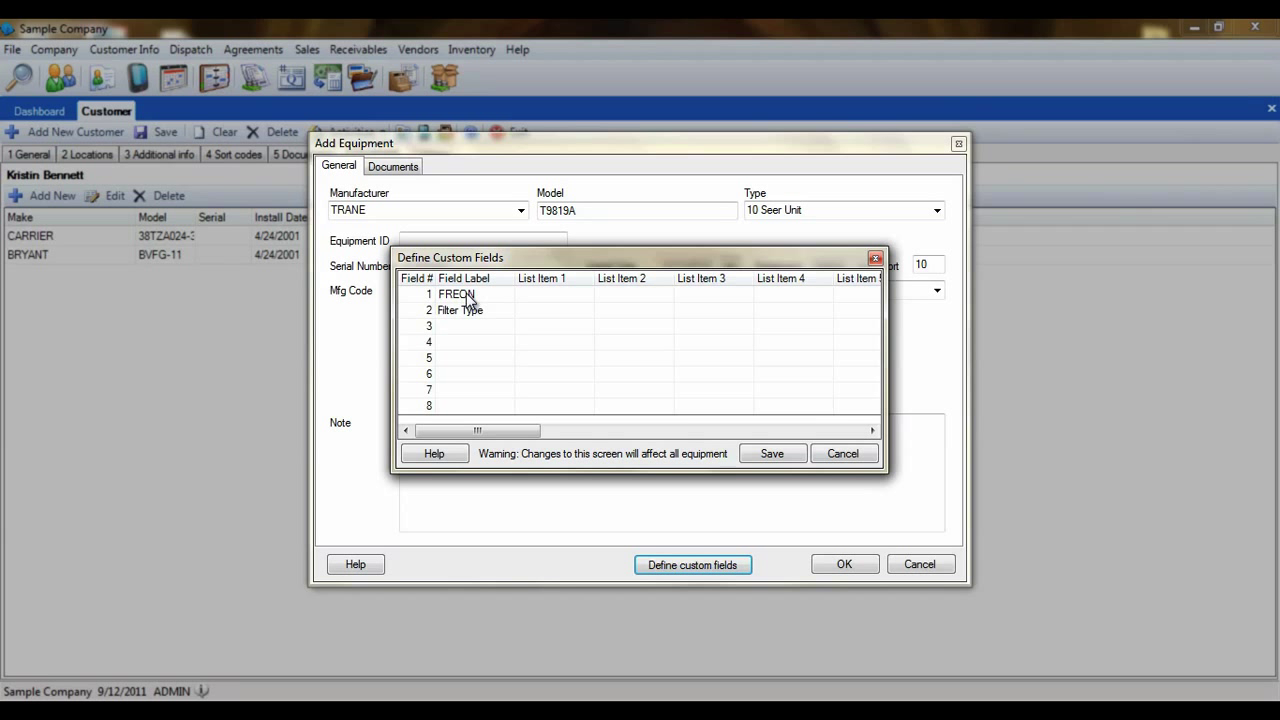
text(R22)
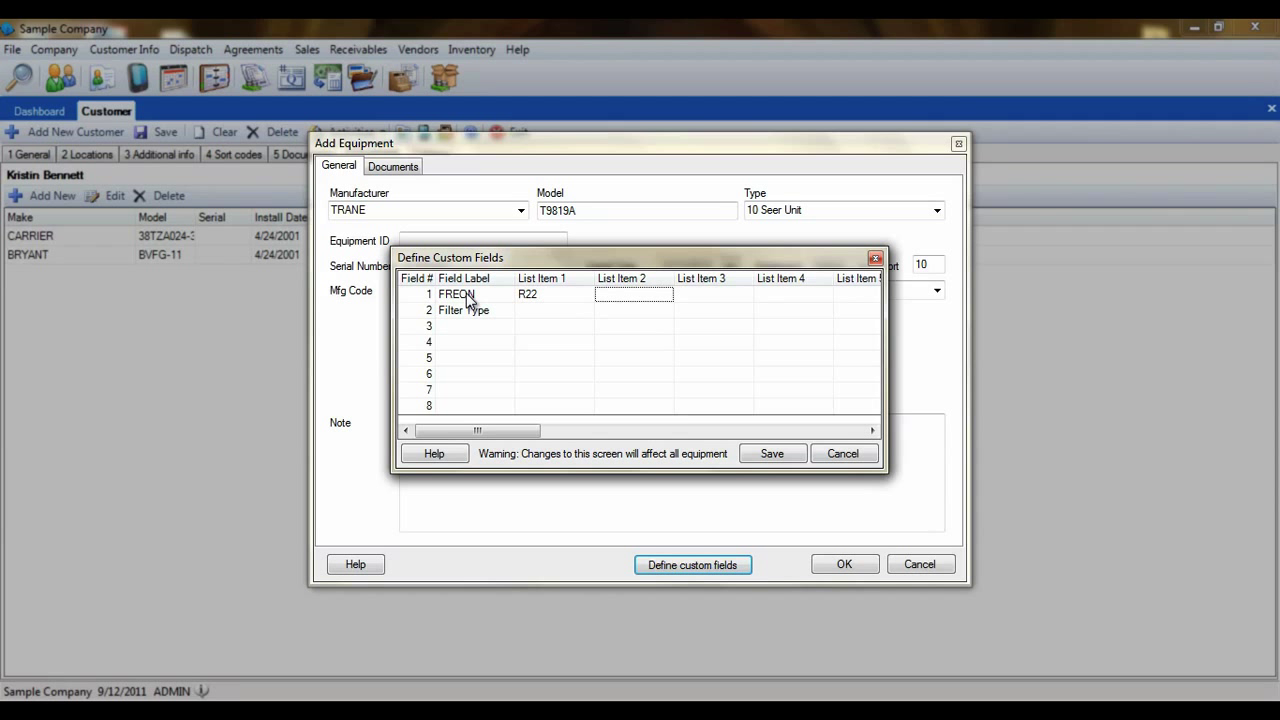
text(R32)
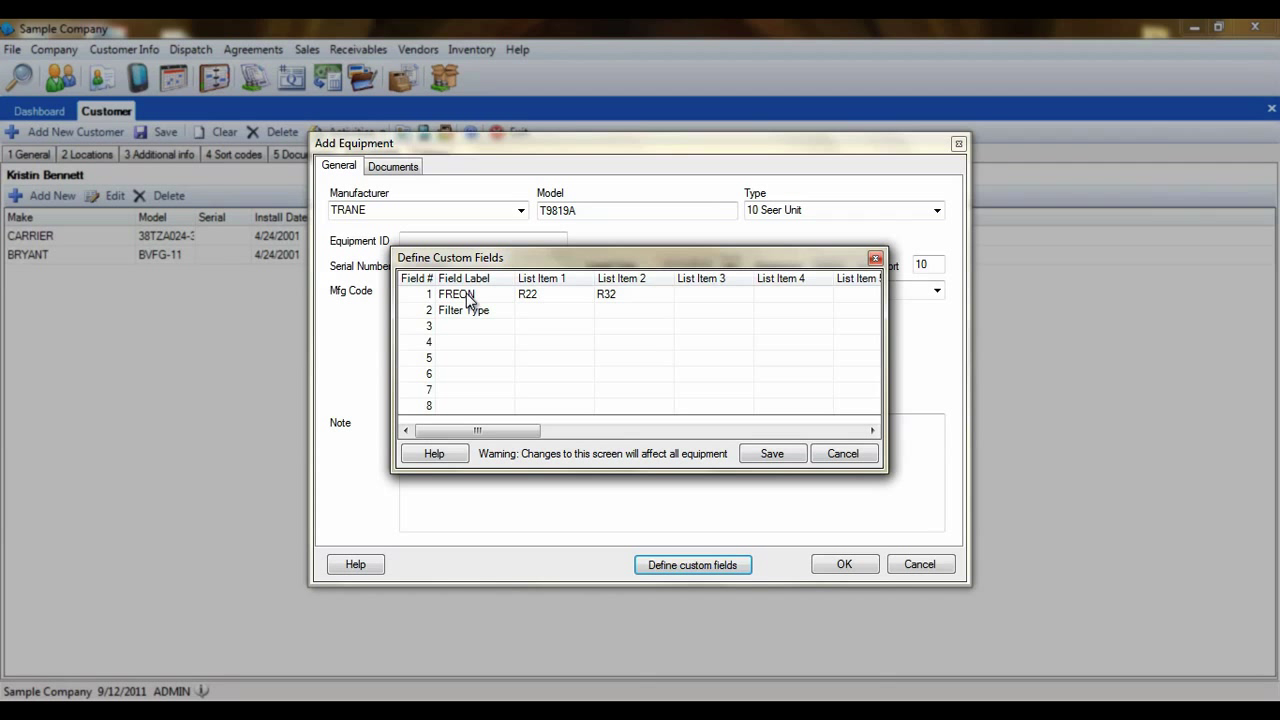
click(771, 453)
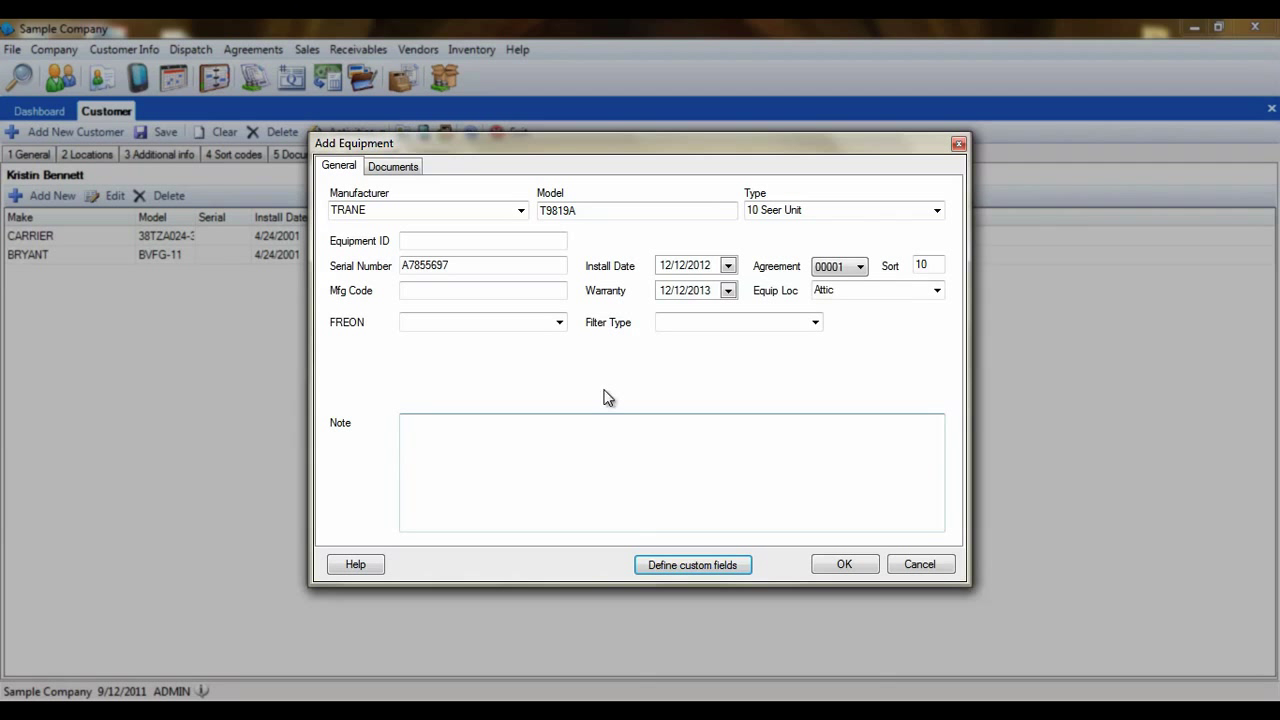
click(559, 322)
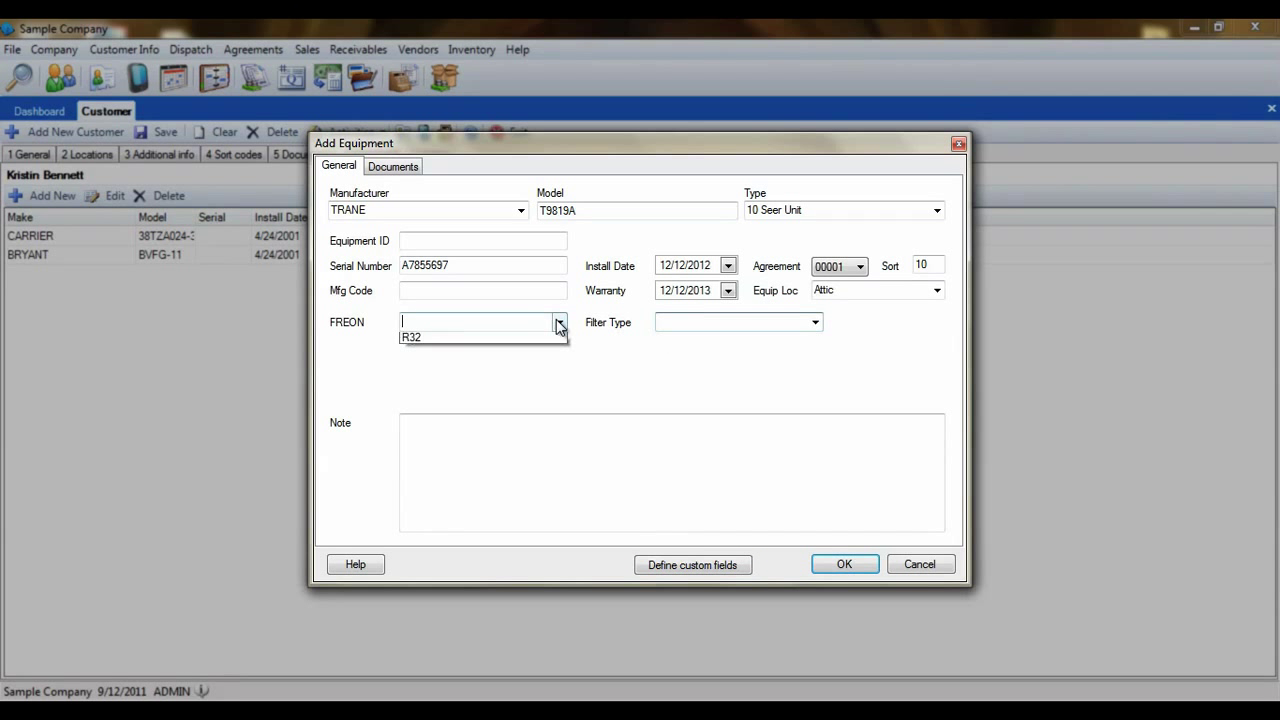
click(559, 322)
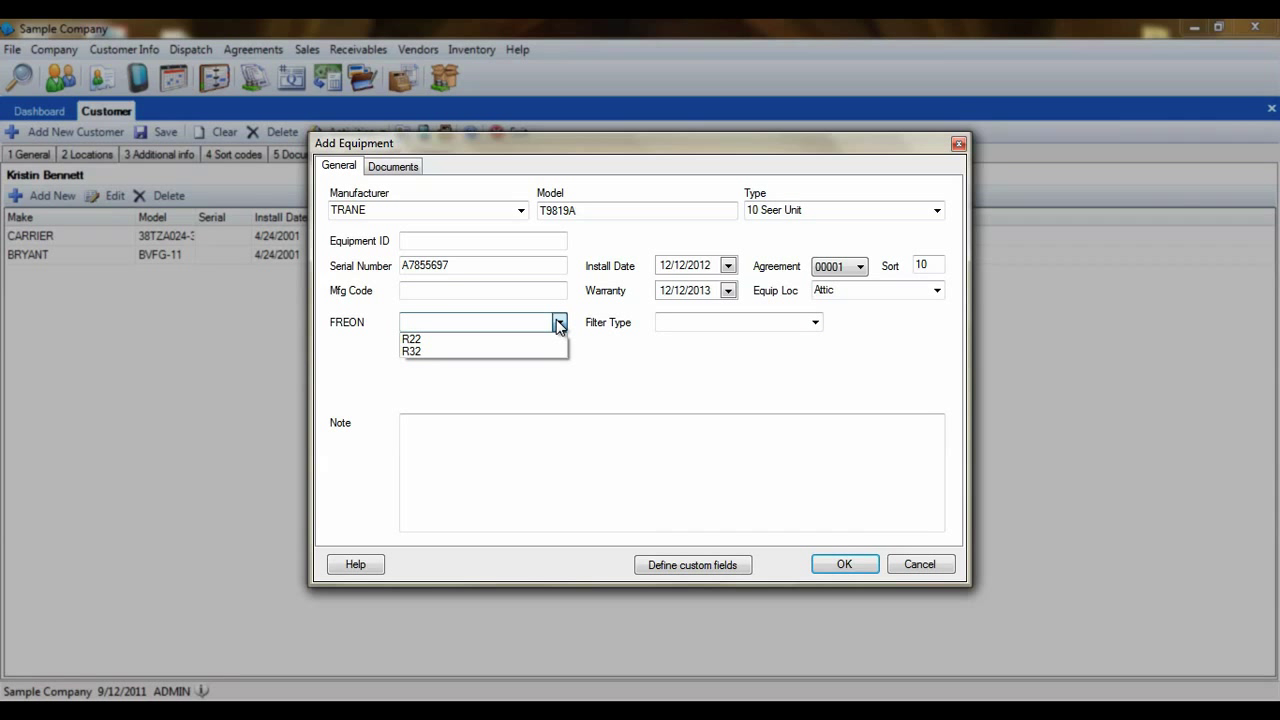
click(559, 322)
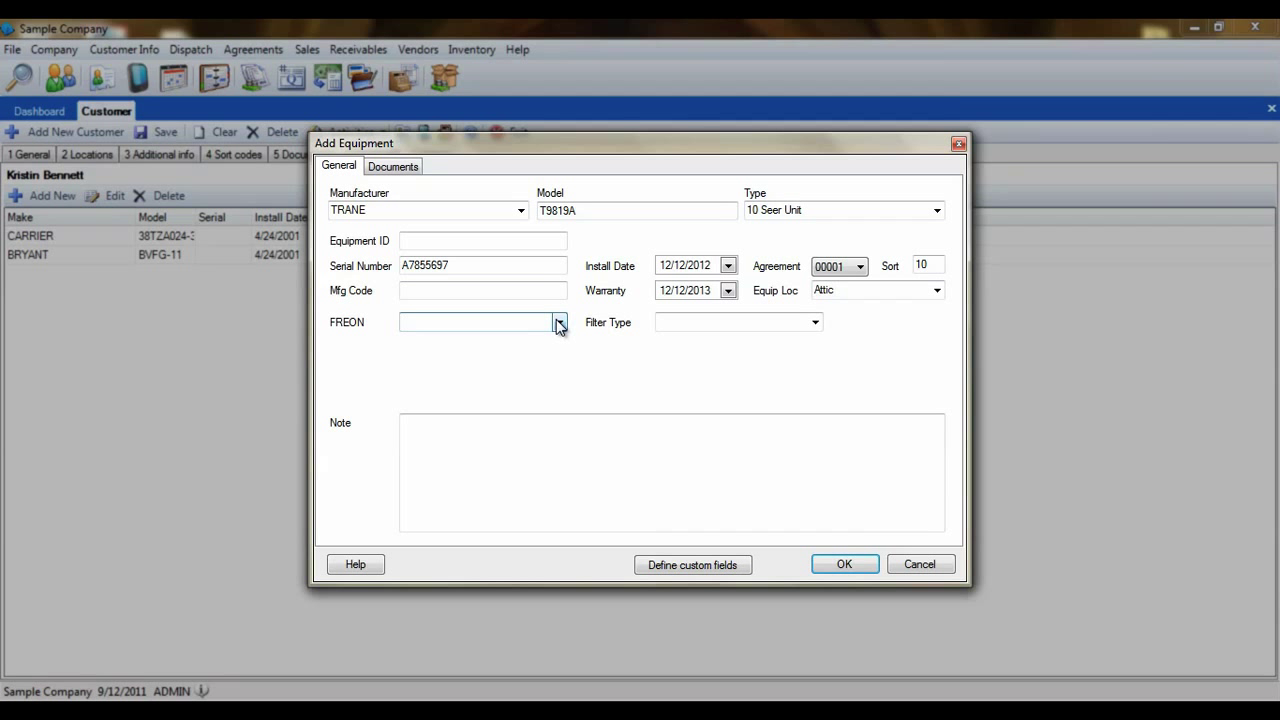
click(478, 321)
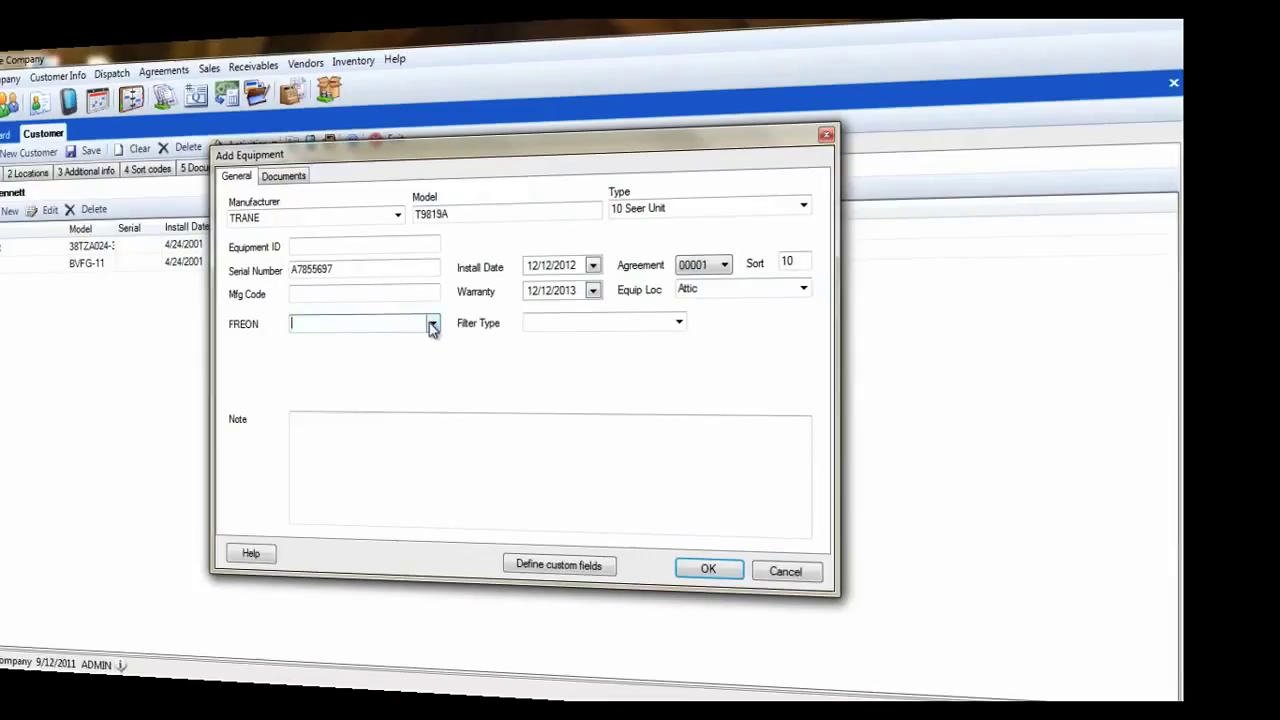
Step: Set inventory item CARRIER-PACKAGE to post to equipment and save it
click(472, 49)
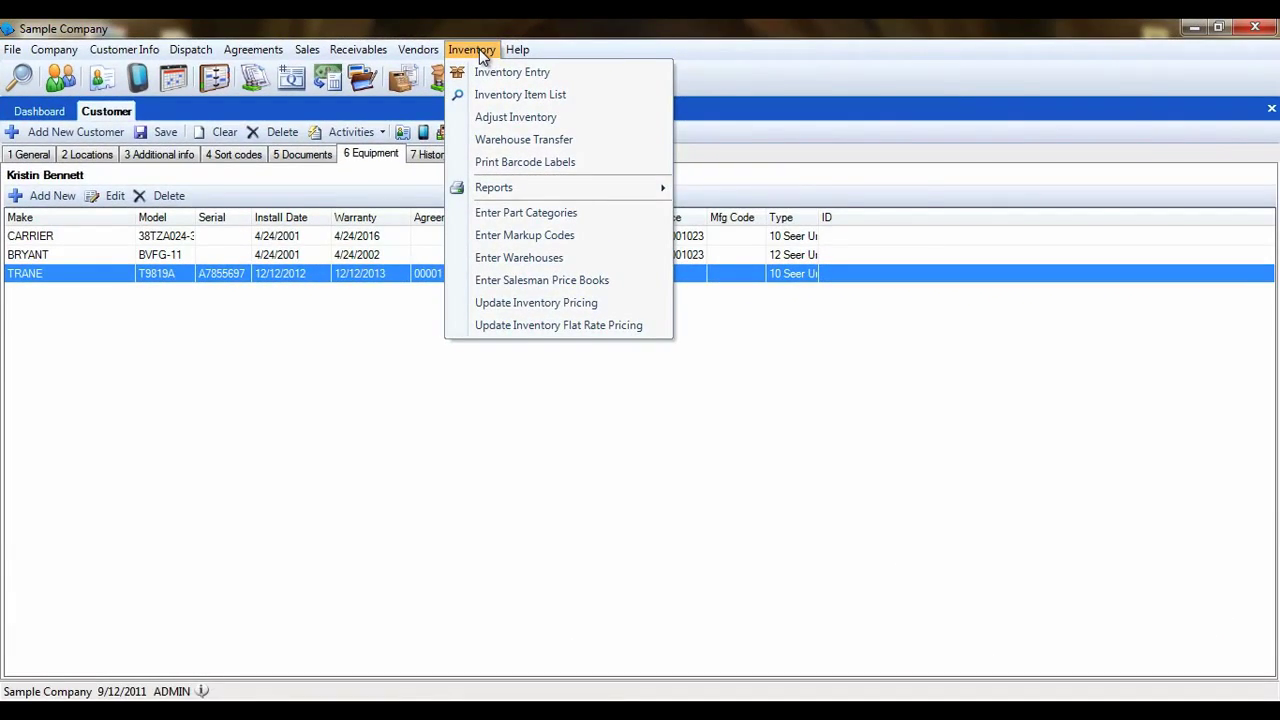
click(512, 71)
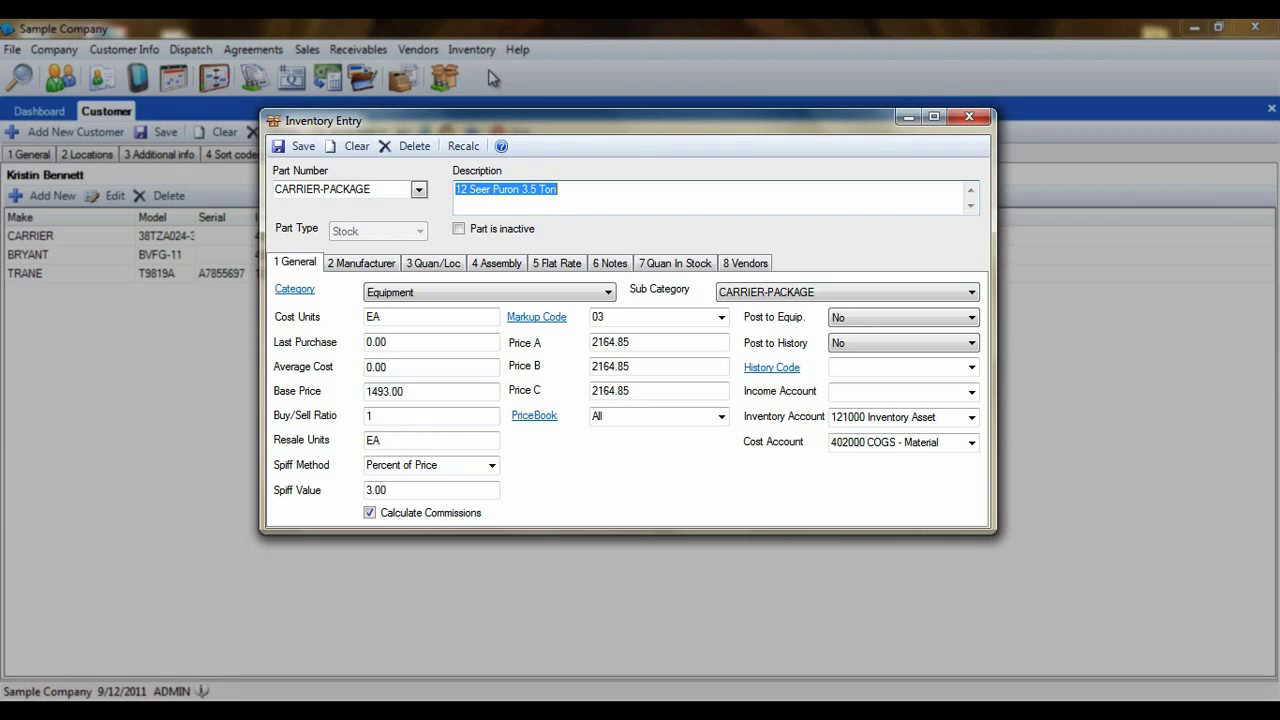
mouse_move(485, 215)
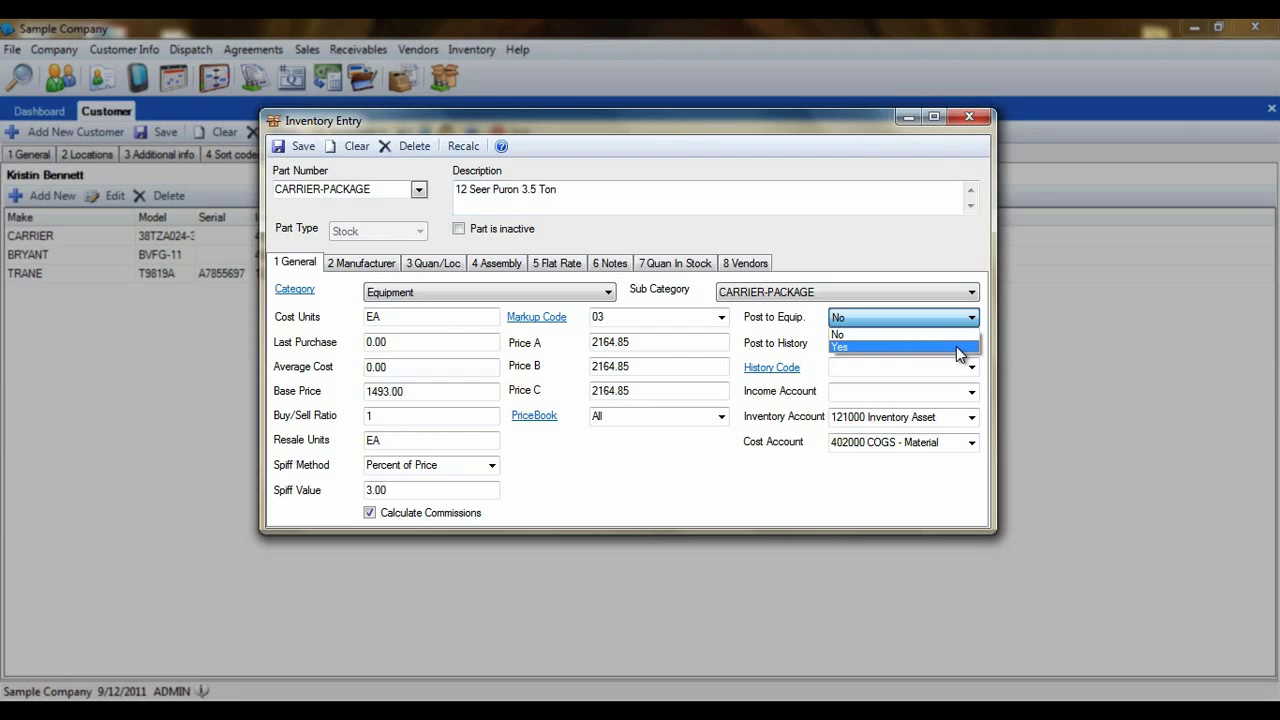
click(839, 347)
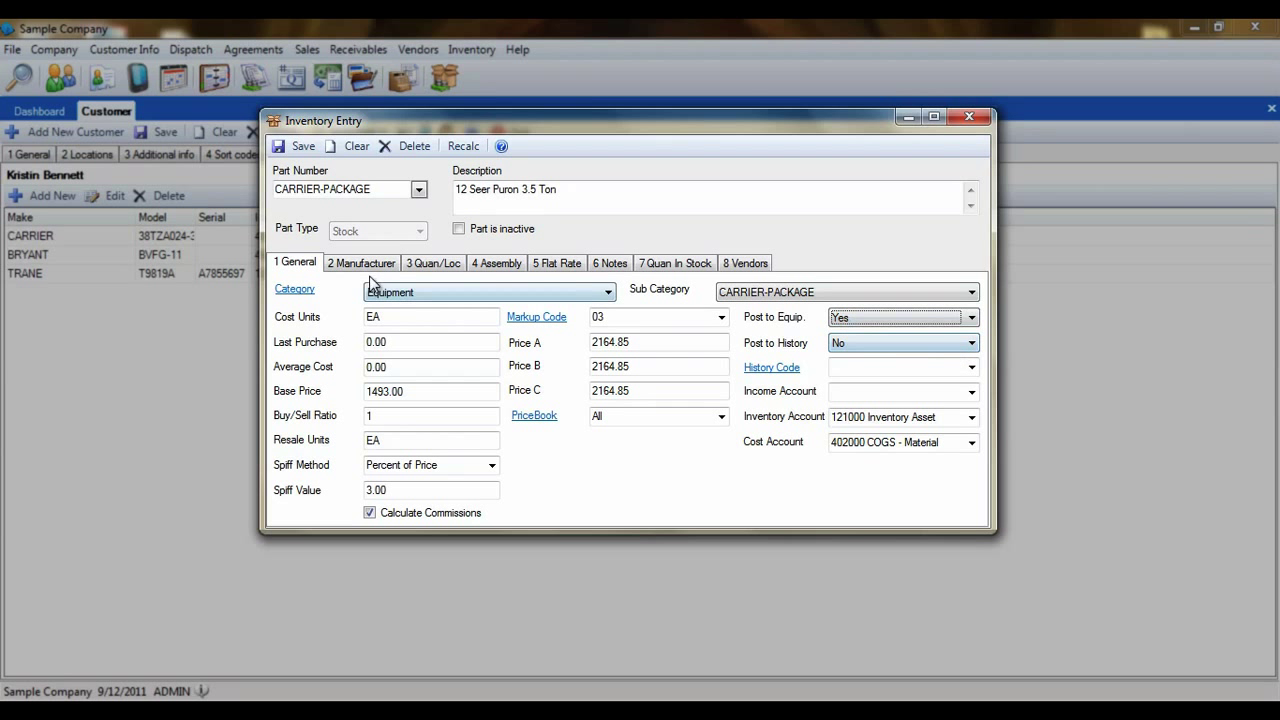
click(361, 263)
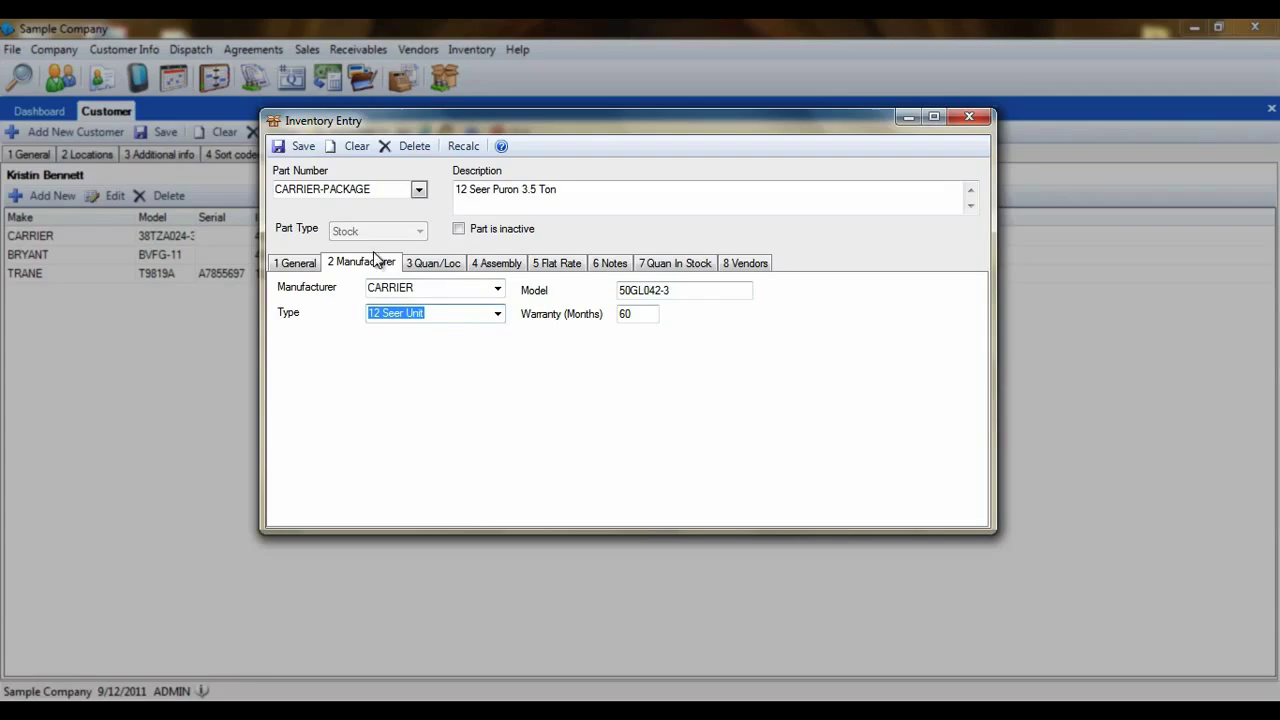
click(295, 146)
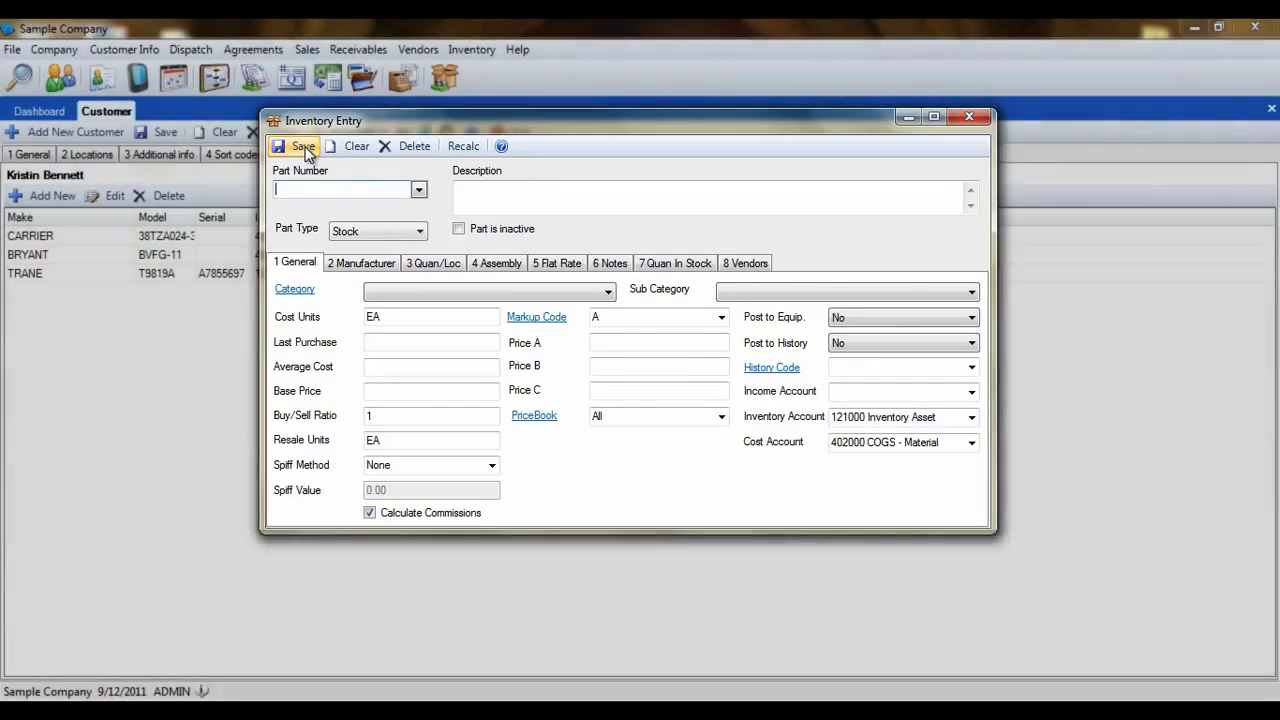
click(298, 146)
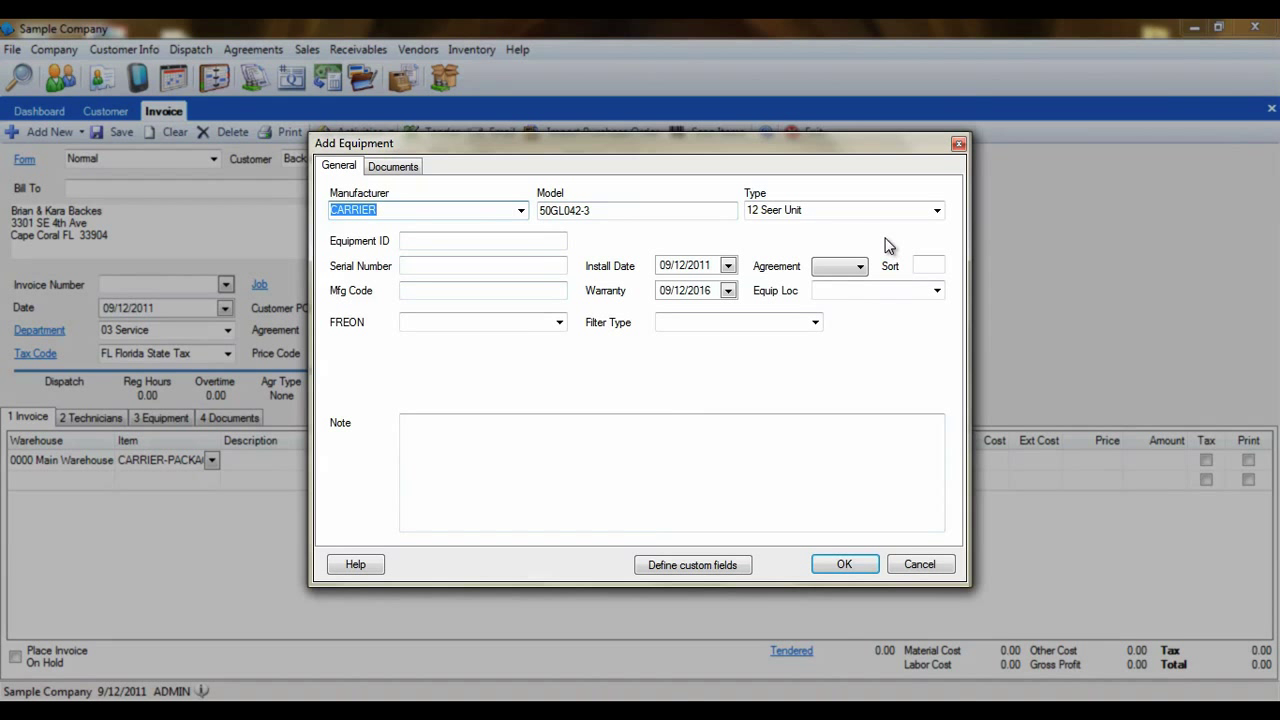
mouse_move(603, 243)
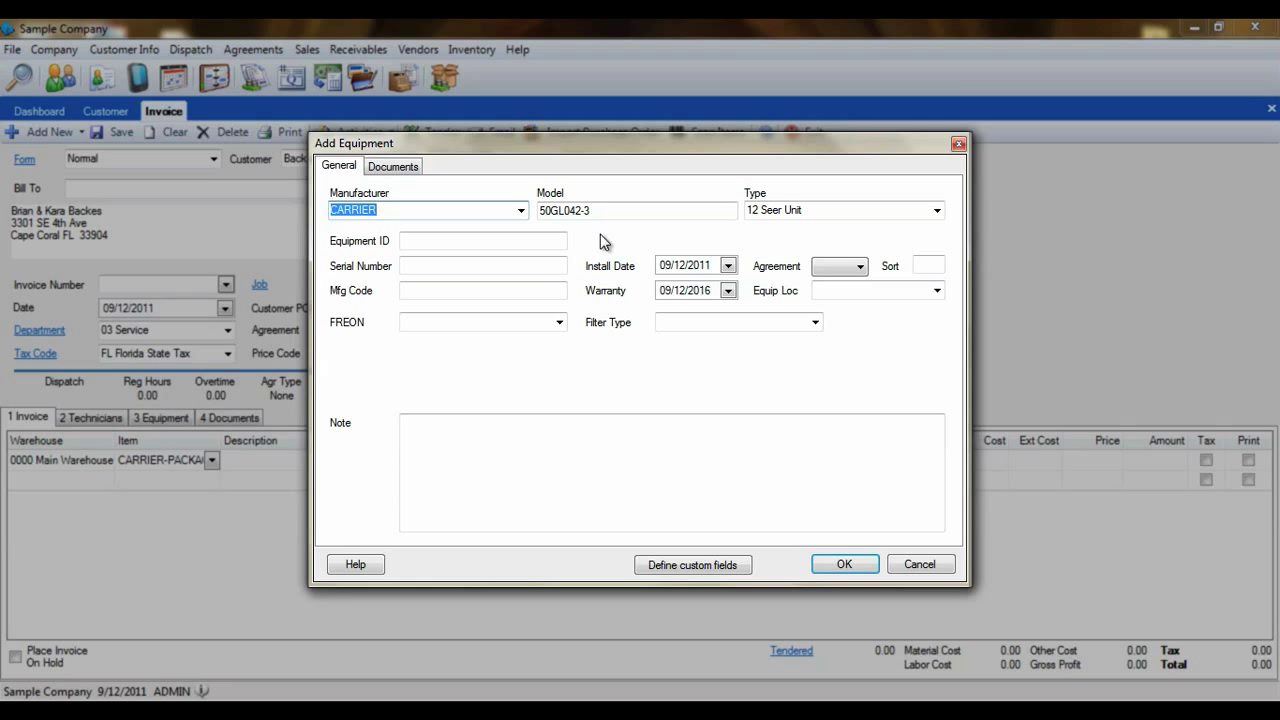
mouse_move(481, 216)
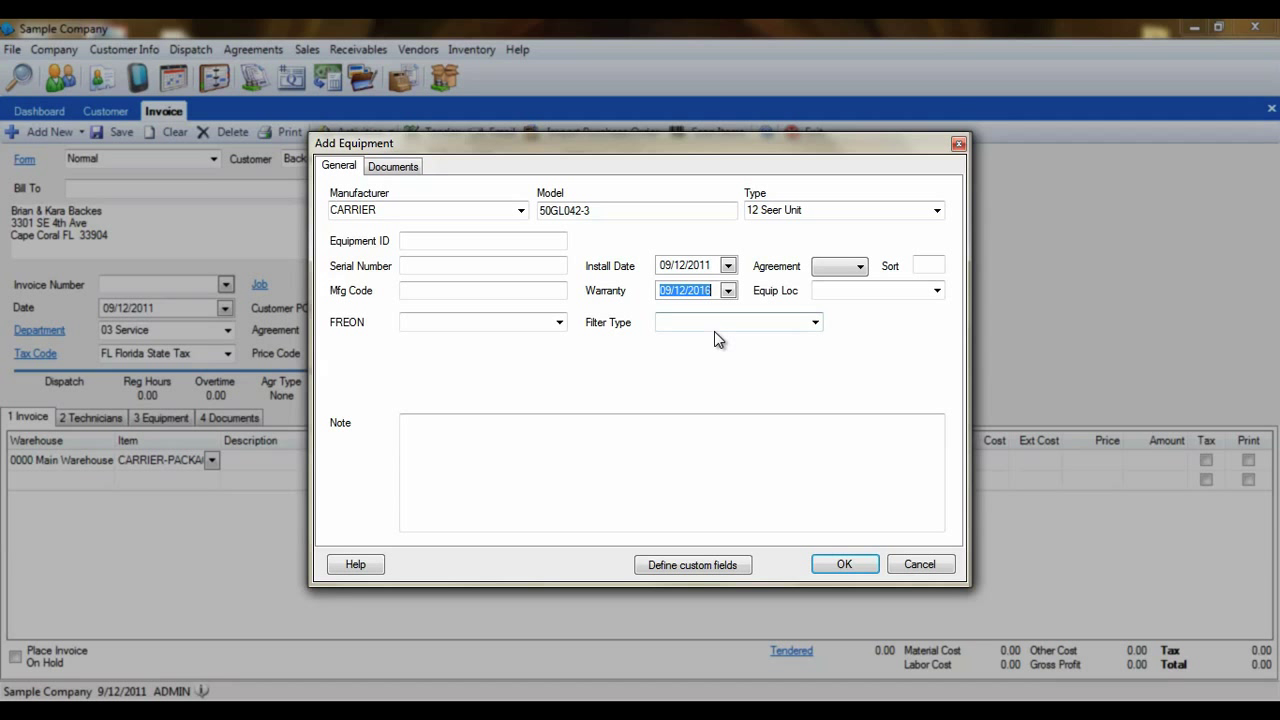
mouse_move(687, 343)
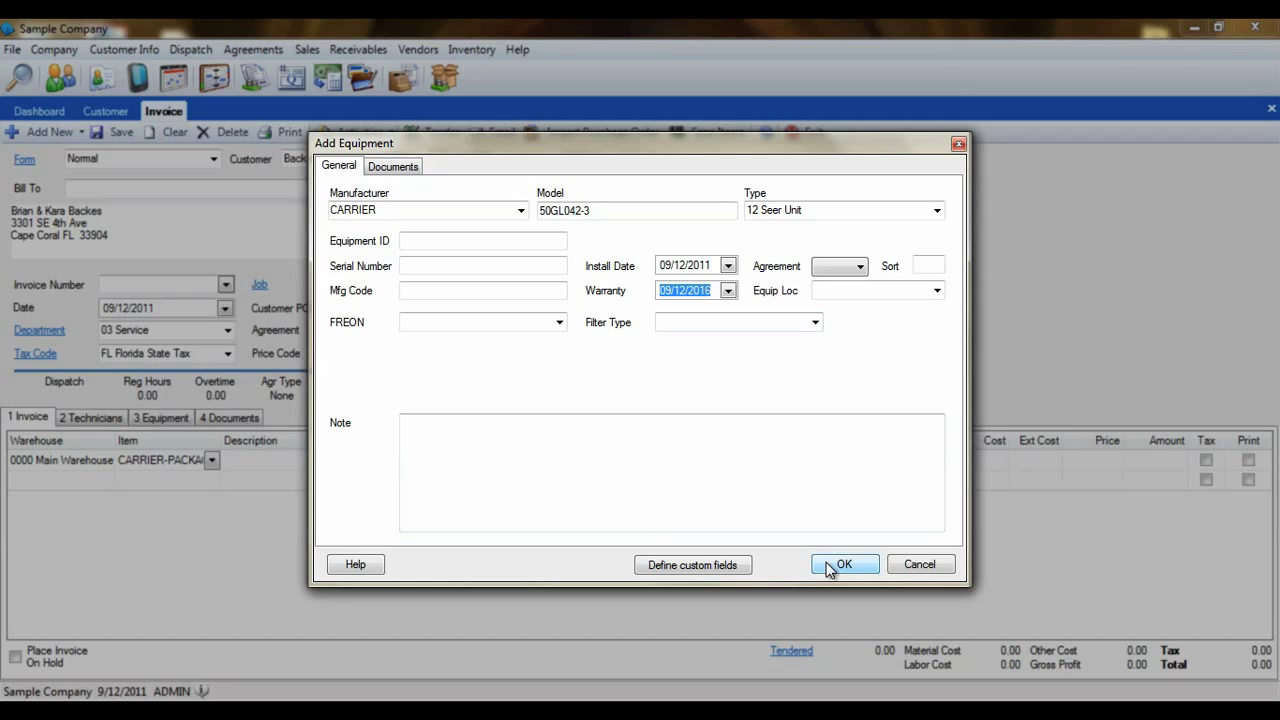
mouse_move(556, 263)
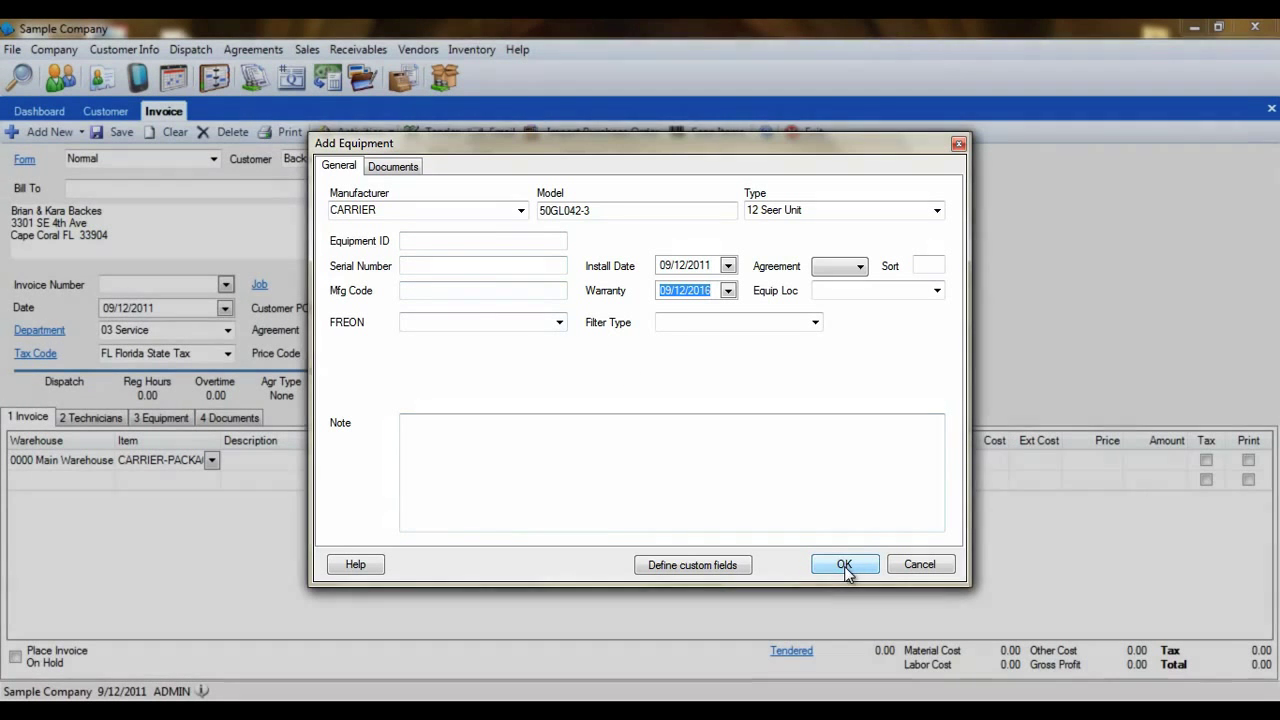
Step: Accept the CARRIER 50GL042-3 unit and view it in the customer's equipment list
click(844, 564)
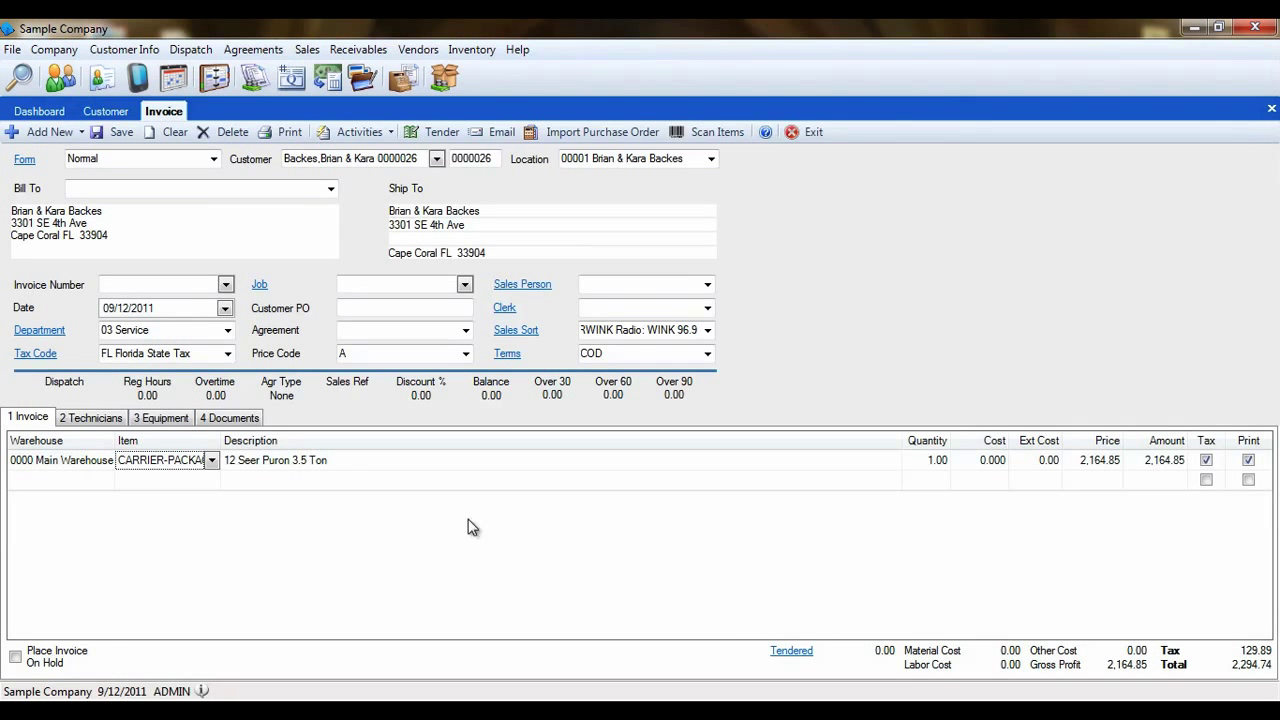
click(160, 417)
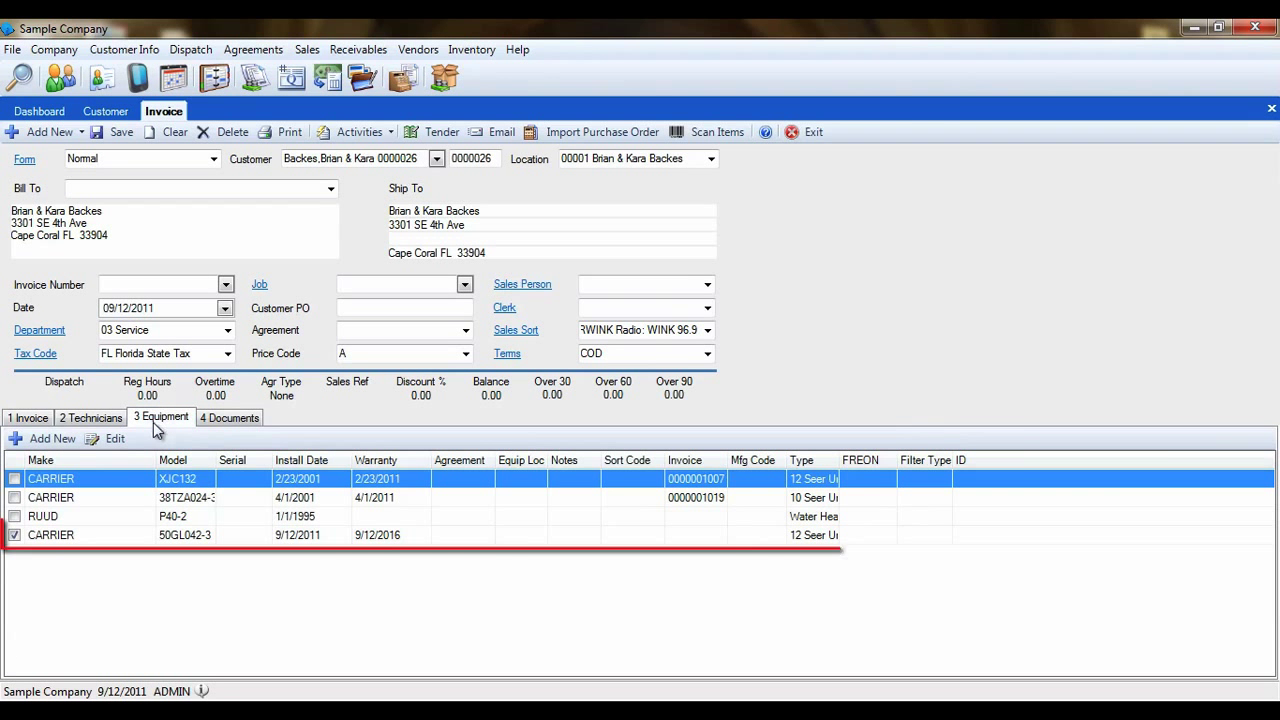